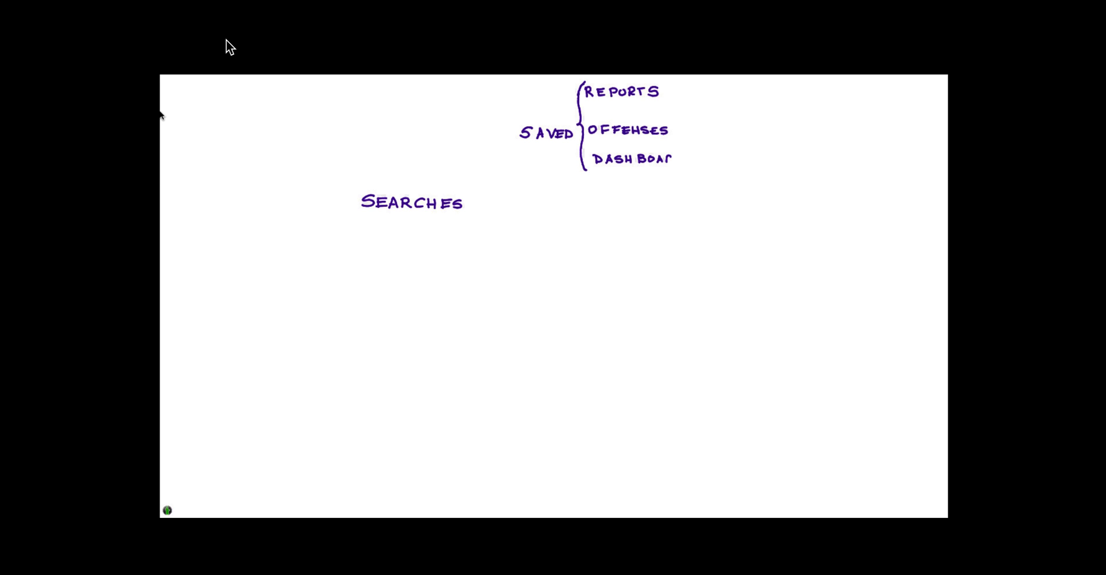
Finish the whiteboard sketch listing saved reports, offenses and dashboard as search types
drag(385, 209, 341, 261)
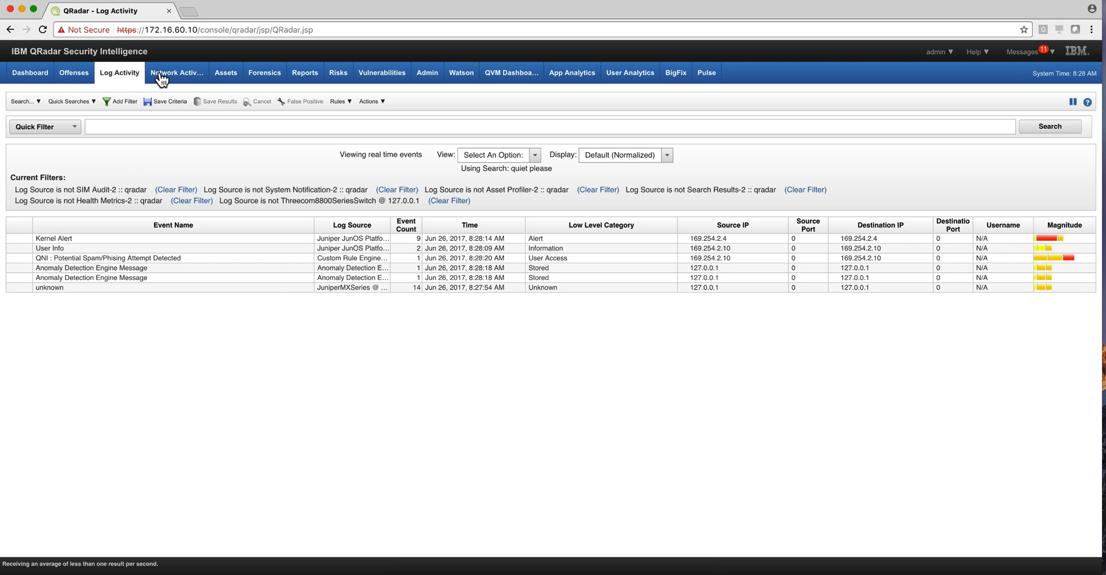
Glance at Network Activity flows, then return to the Log Activity event list
click(176, 73)
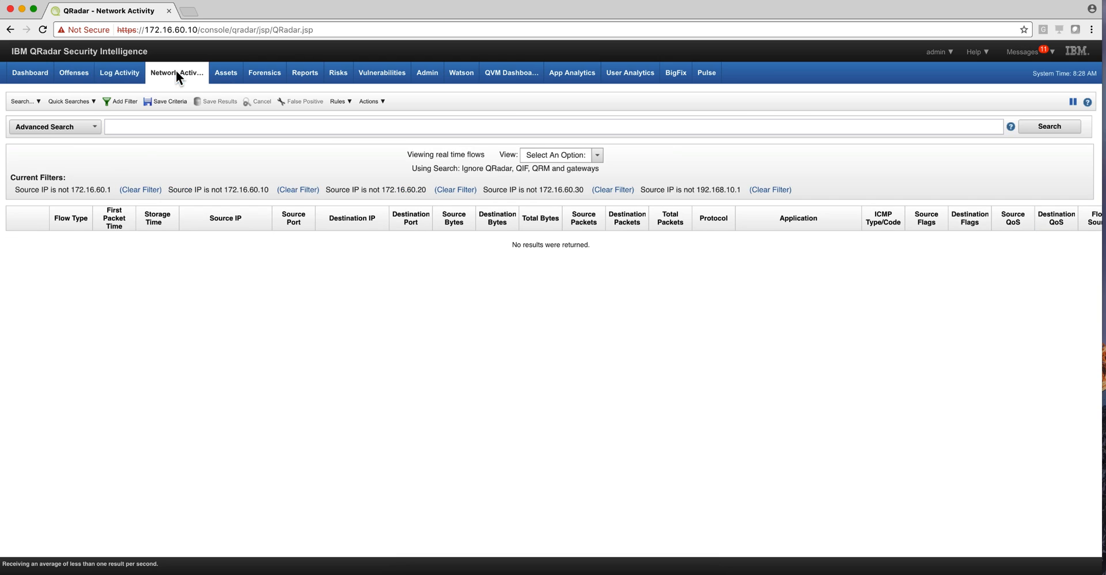
mouse_move(119, 87)
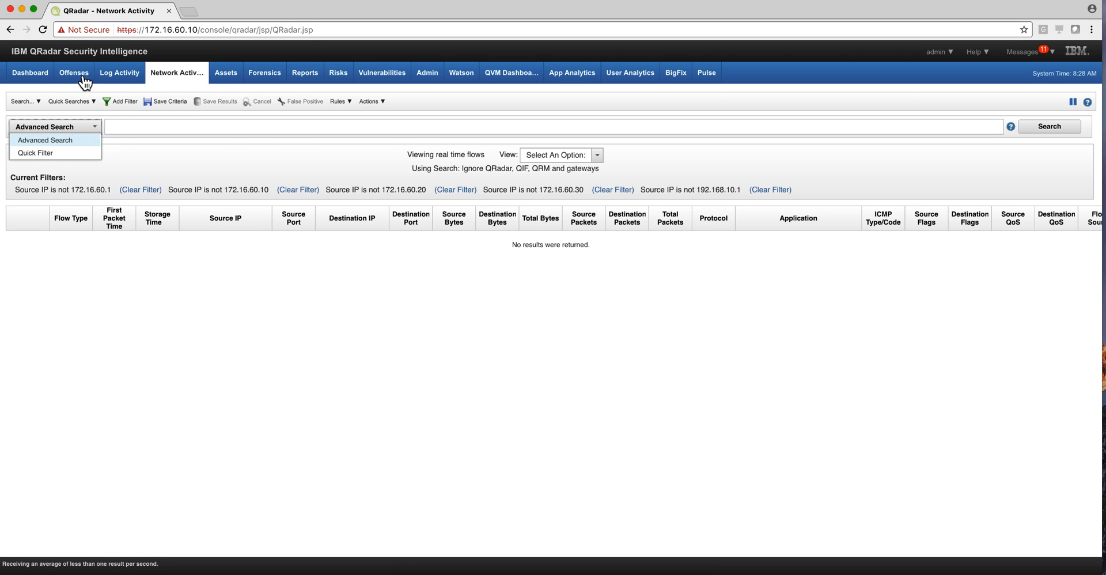
mouse_move(116, 79)
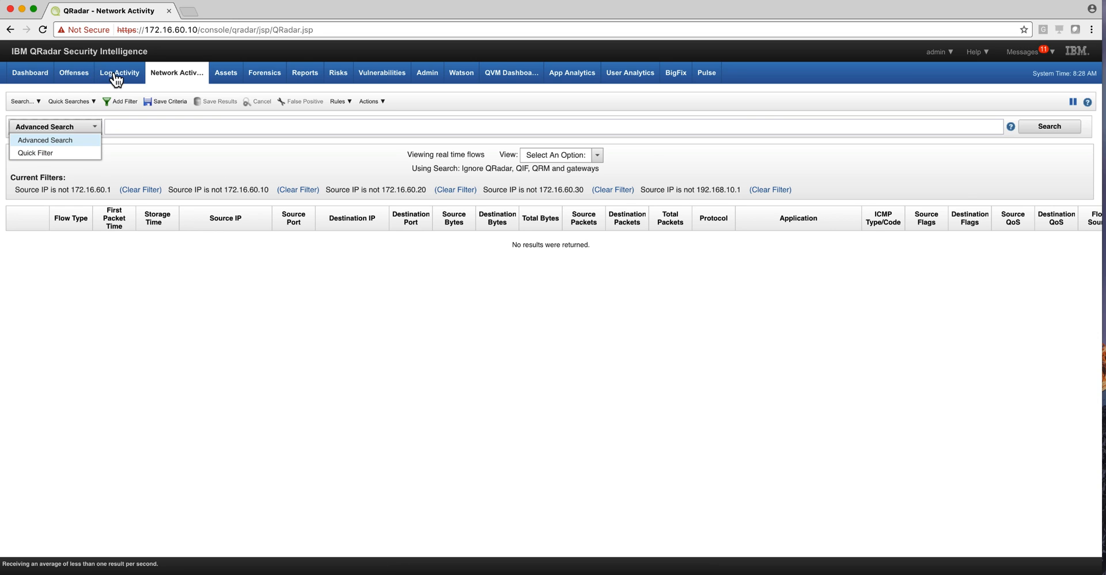
click(119, 72)
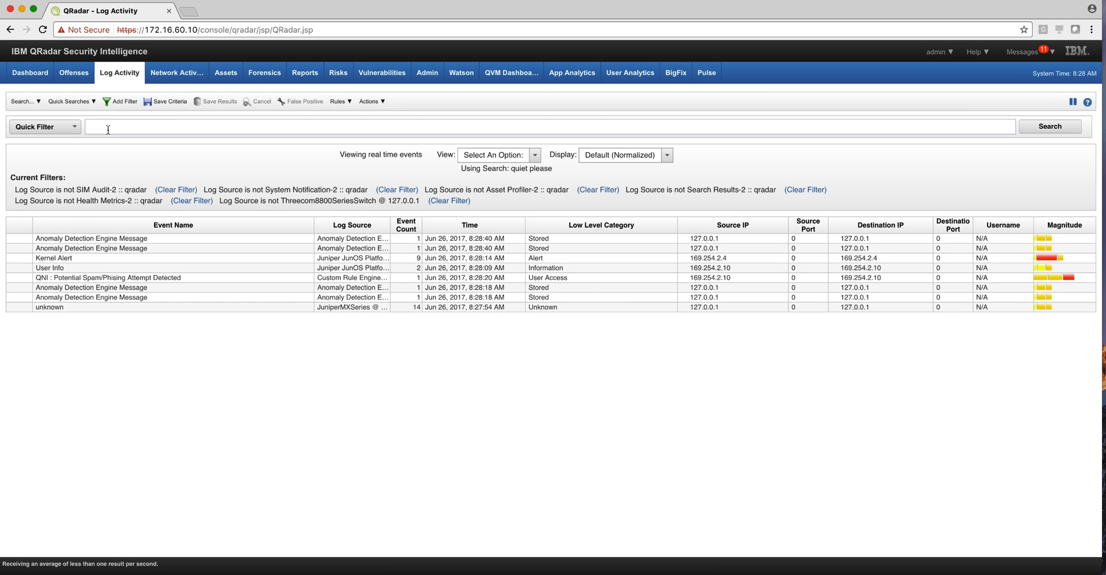
Quick-filter Log Activity for 'unapproved' over the last 15 minutes, listing two USB restricted-site events
click(551, 127)
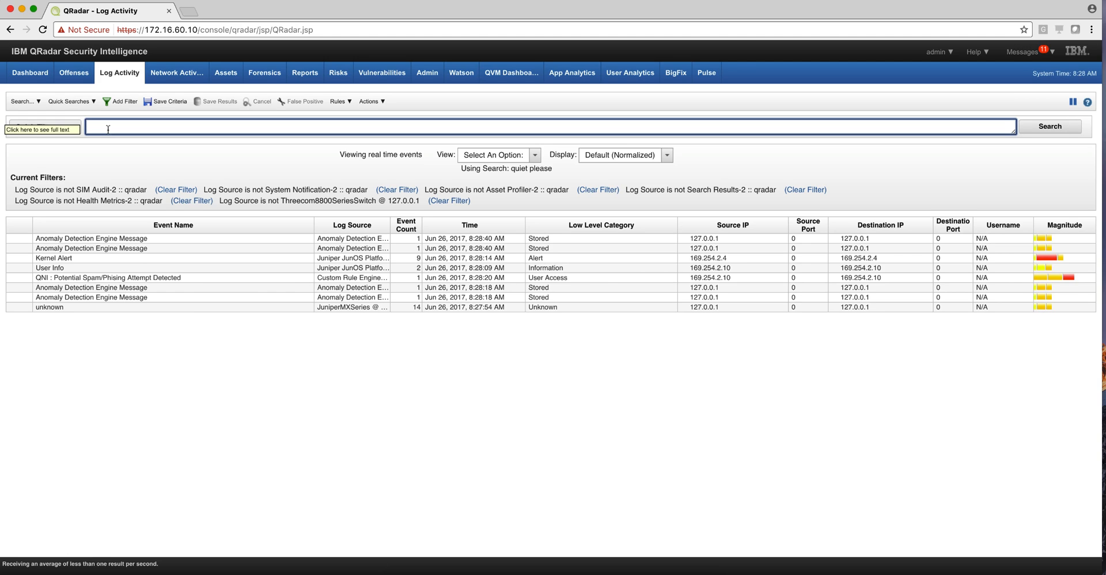
text(unapproved)
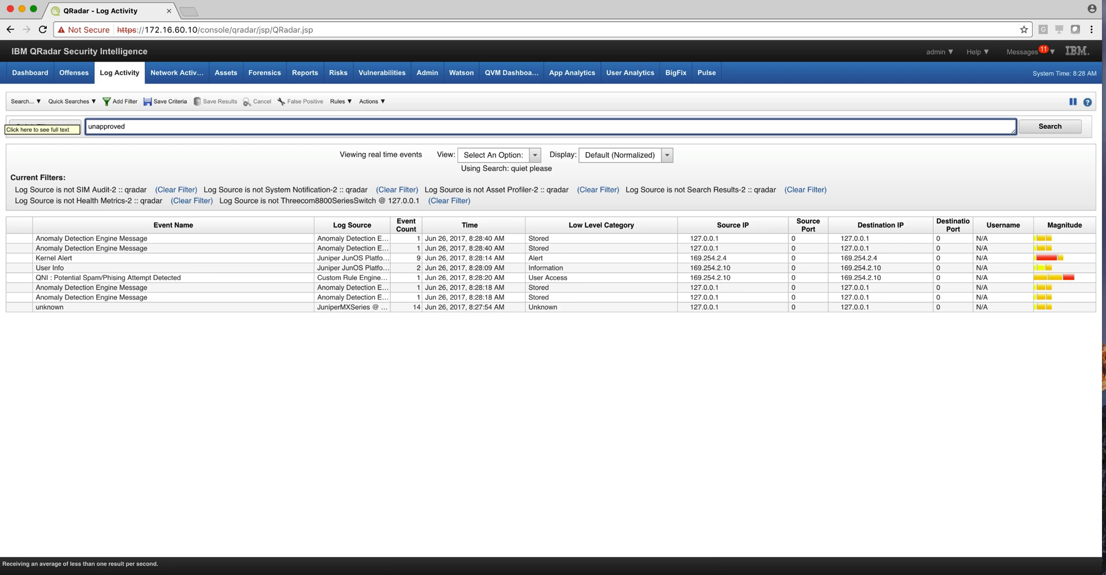
mouse_move(1031, 121)
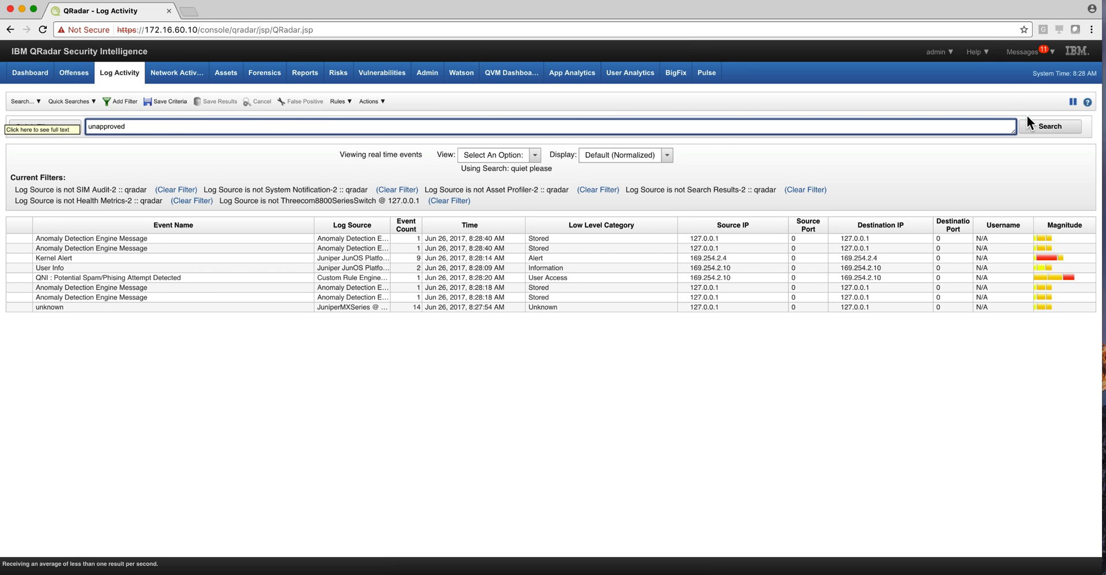
click(1051, 126)
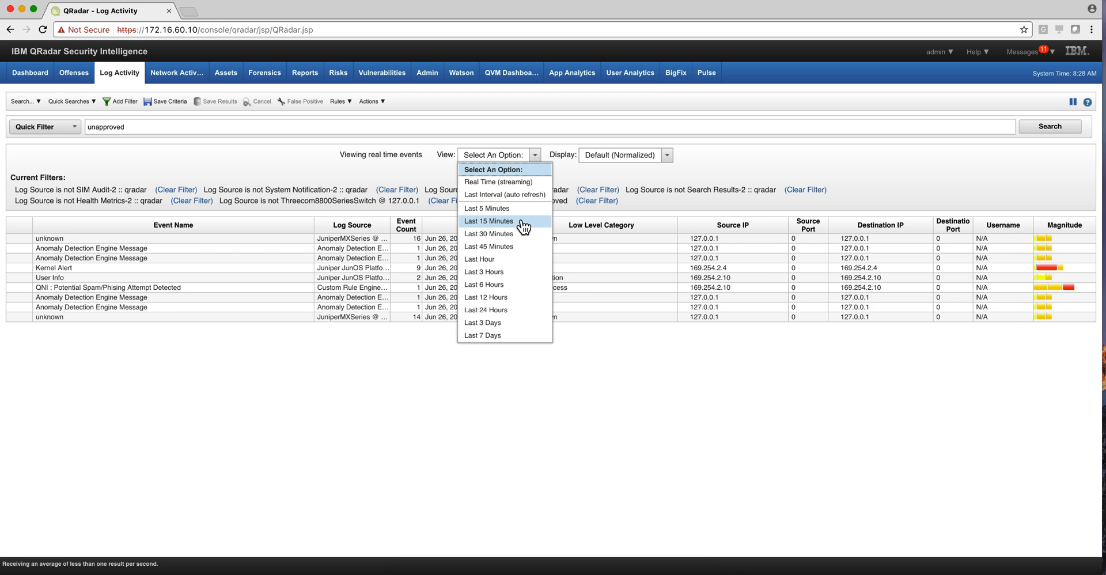
click(489, 221)
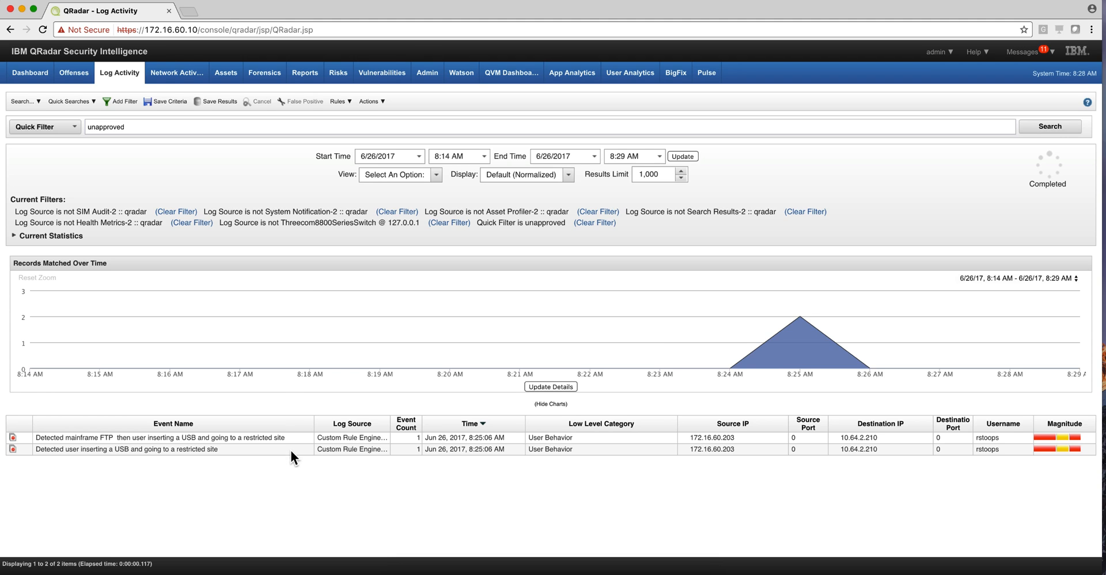
mouse_move(208, 253)
text(")
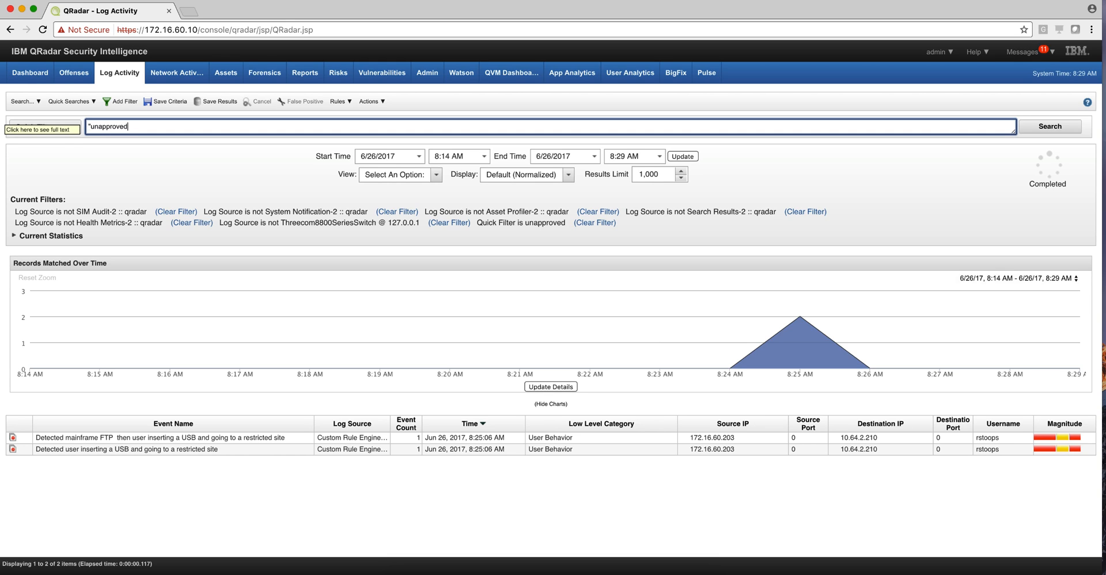
Narrow the quick filter to the quoted phrase "unapproved website" and rerun the search
text(websi")
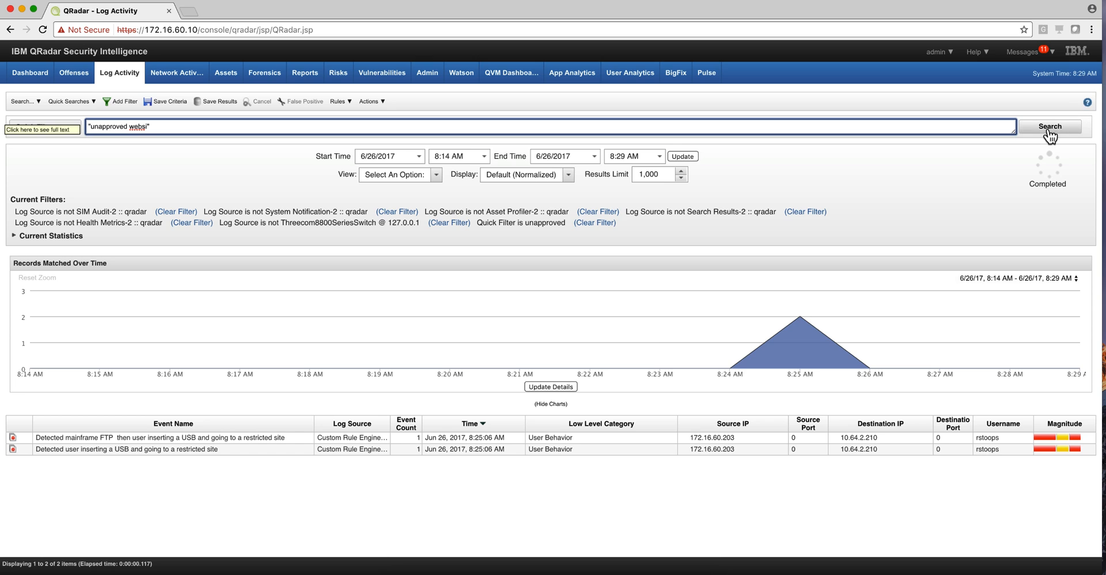
click(1050, 126)
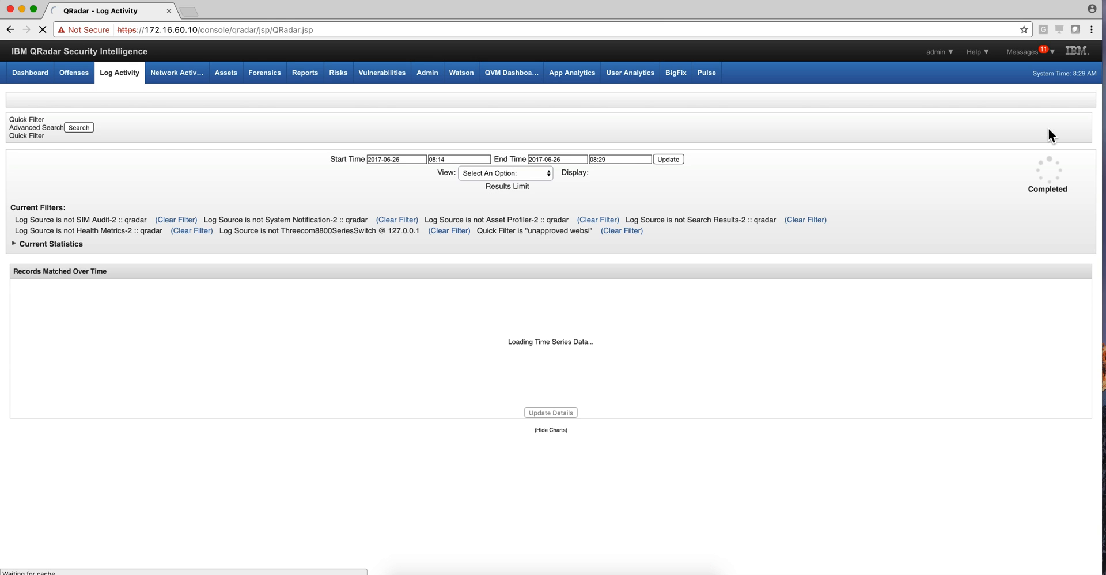
click(1049, 127)
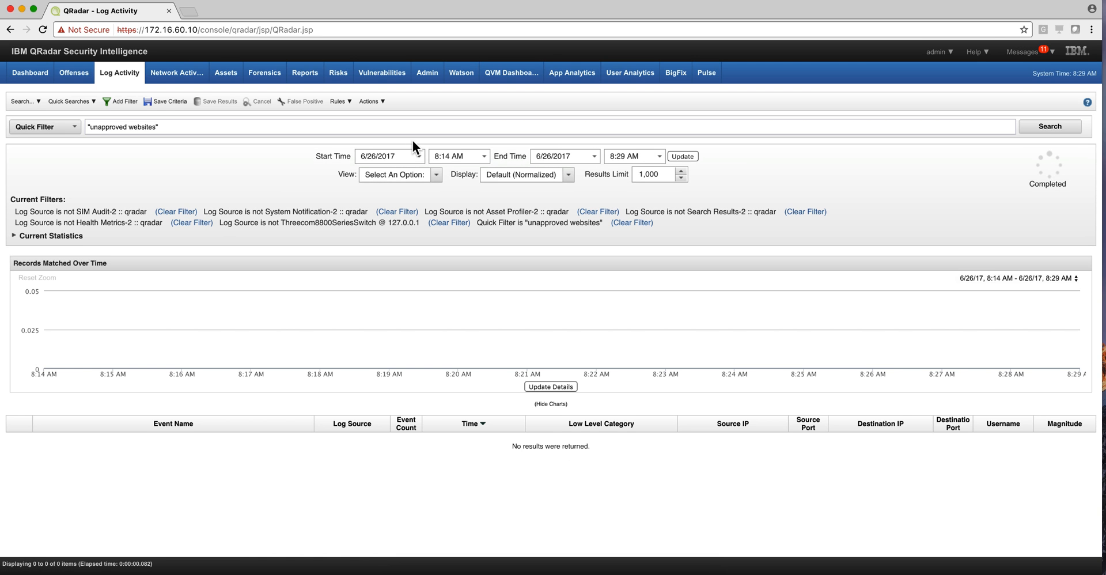
mouse_move(450, 182)
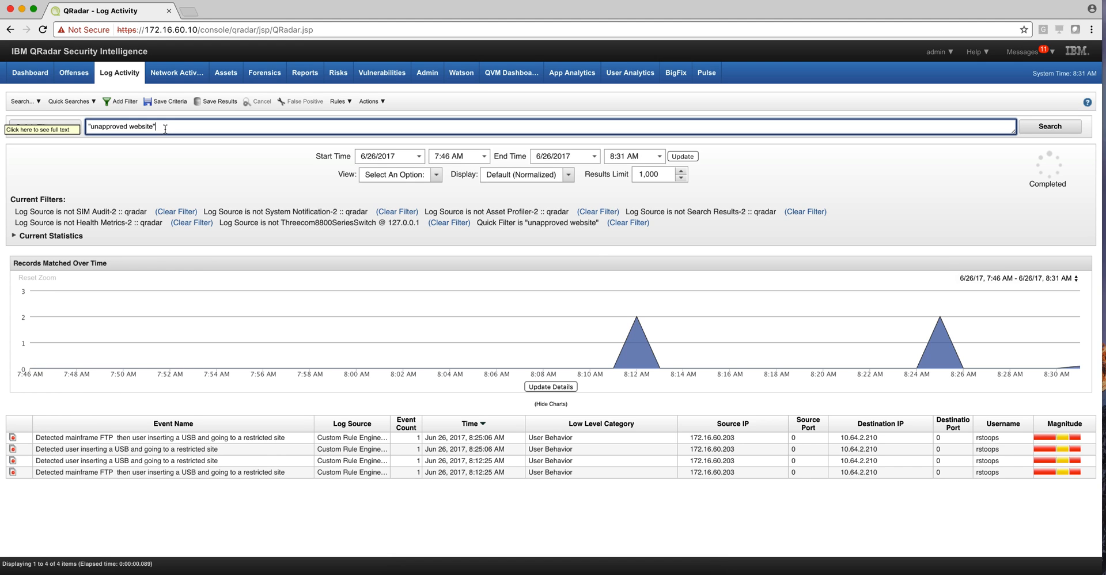
mouse_move(136, 465)
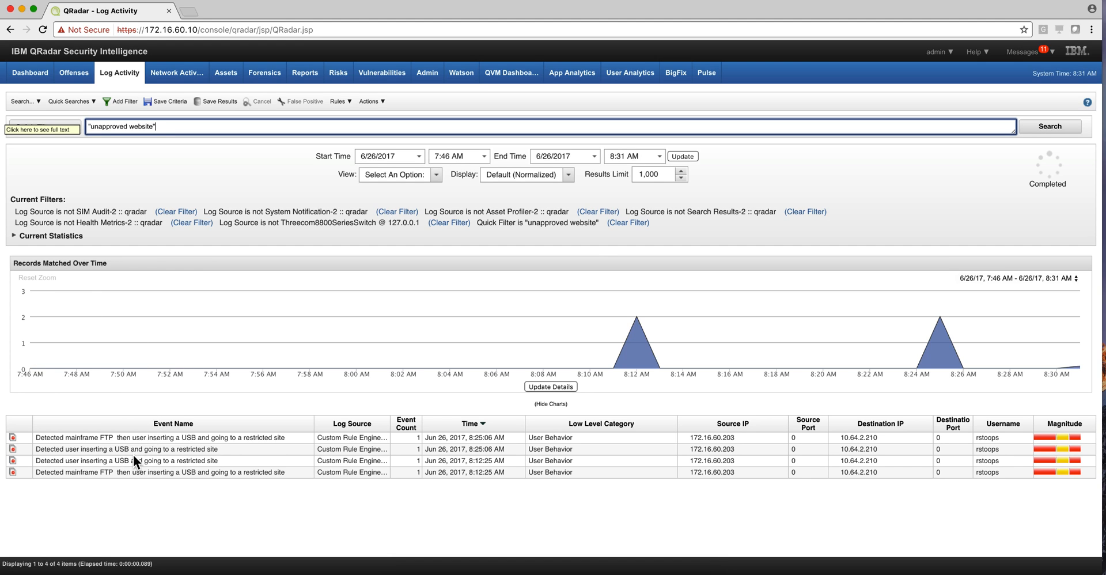
mouse_move(196, 187)
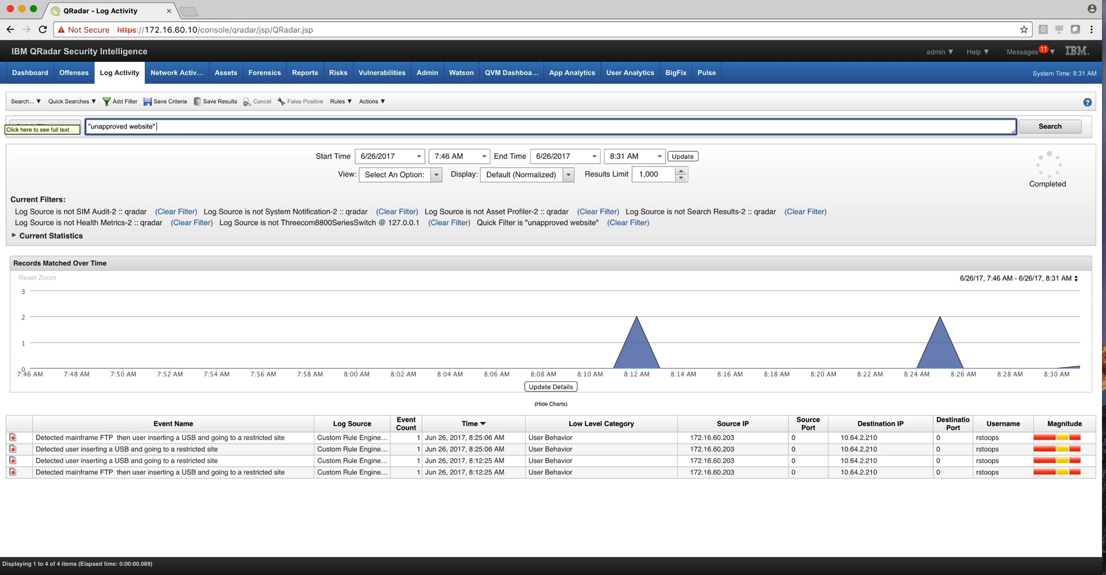
Append AND NOT ftp to the quick filter and rerun, leaving two restricted-site events
text(AND)
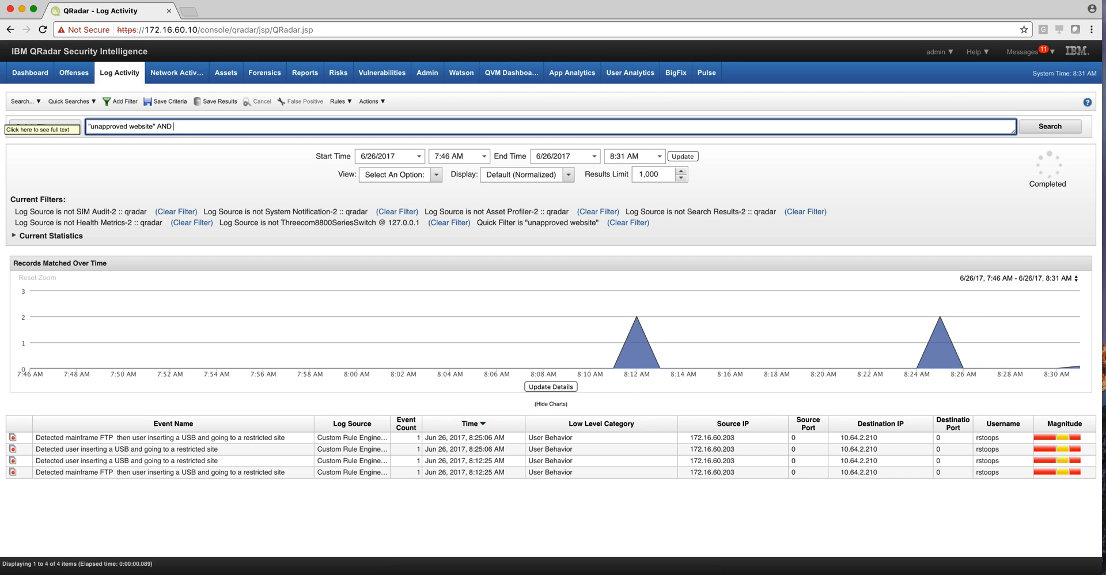
text(NOT)
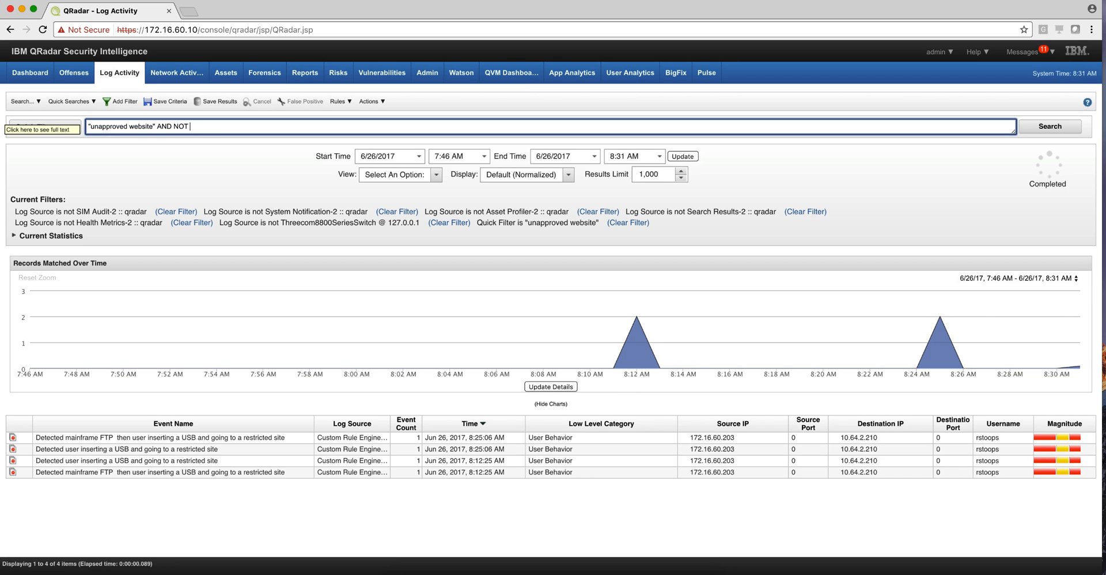
text(ftp)
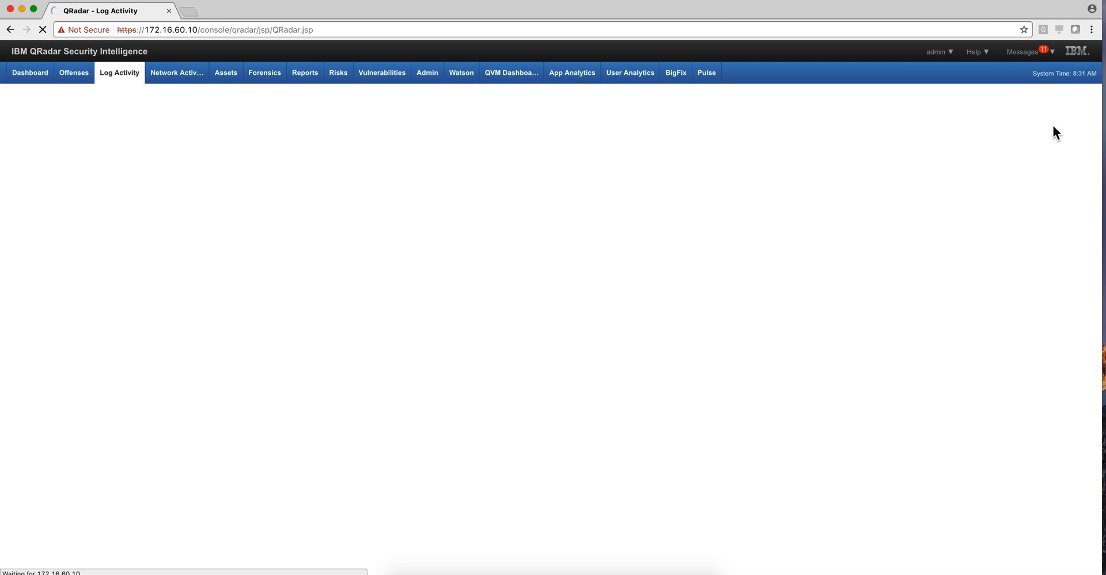
click(1049, 127)
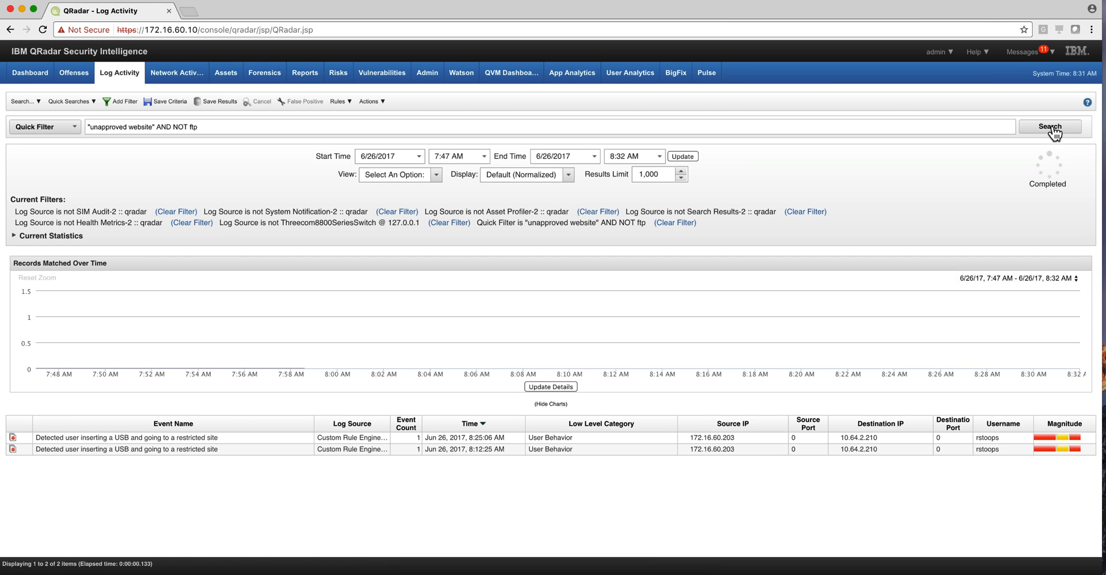
click(1049, 127)
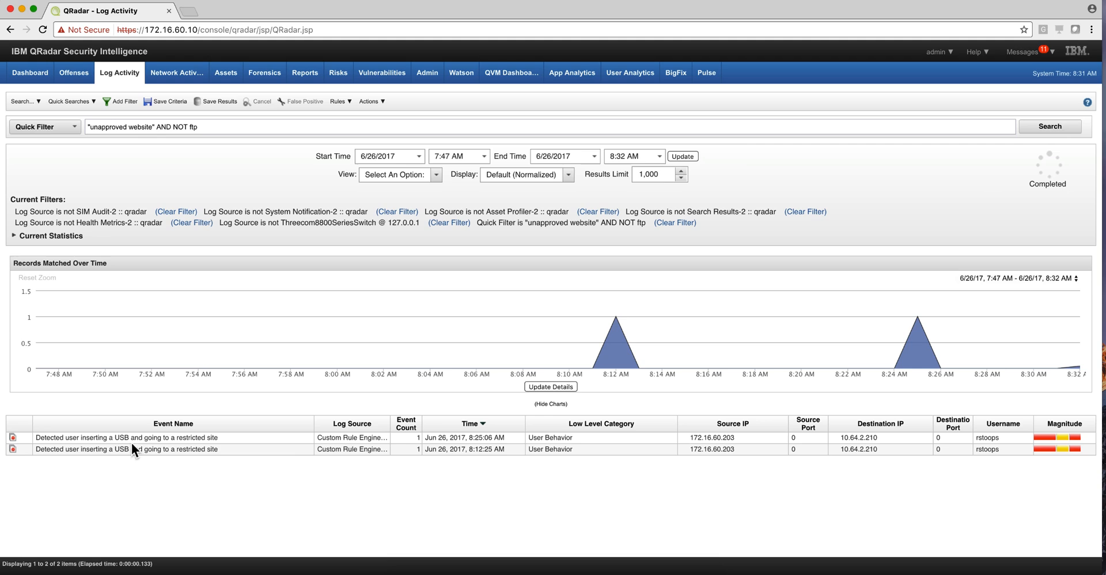
mouse_move(186, 293)
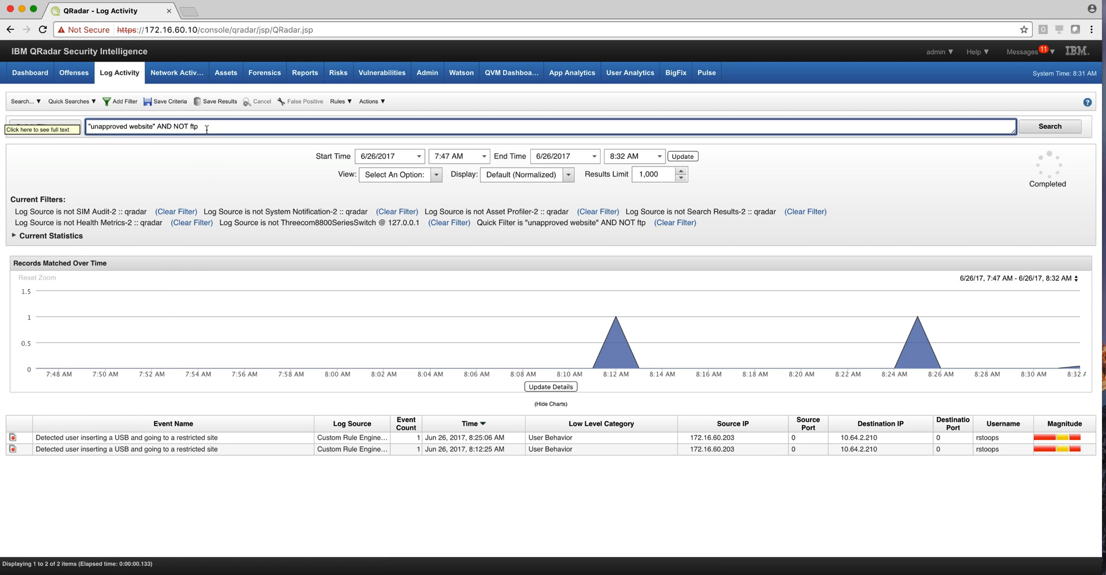
Draft a grouped exclusion (something OR that) in place of ftp in the filter
text(()
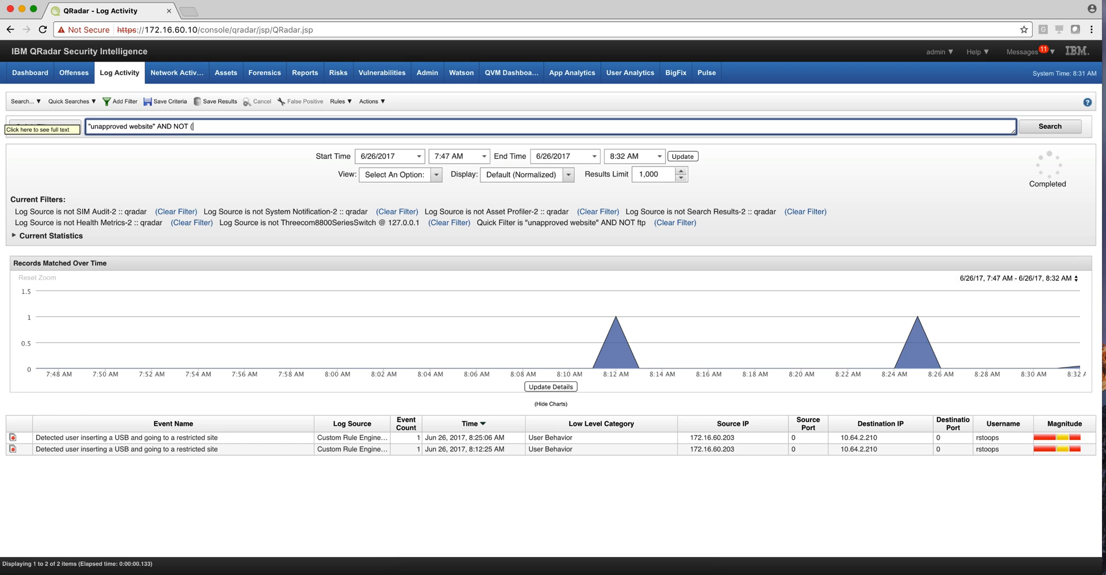
text(somtehing O)
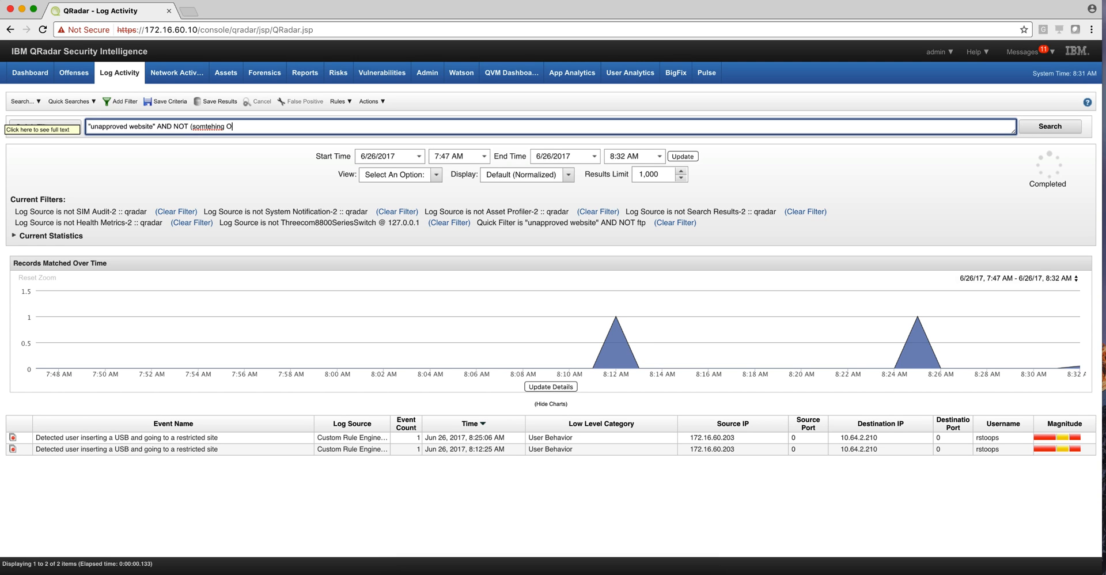
text(R that)
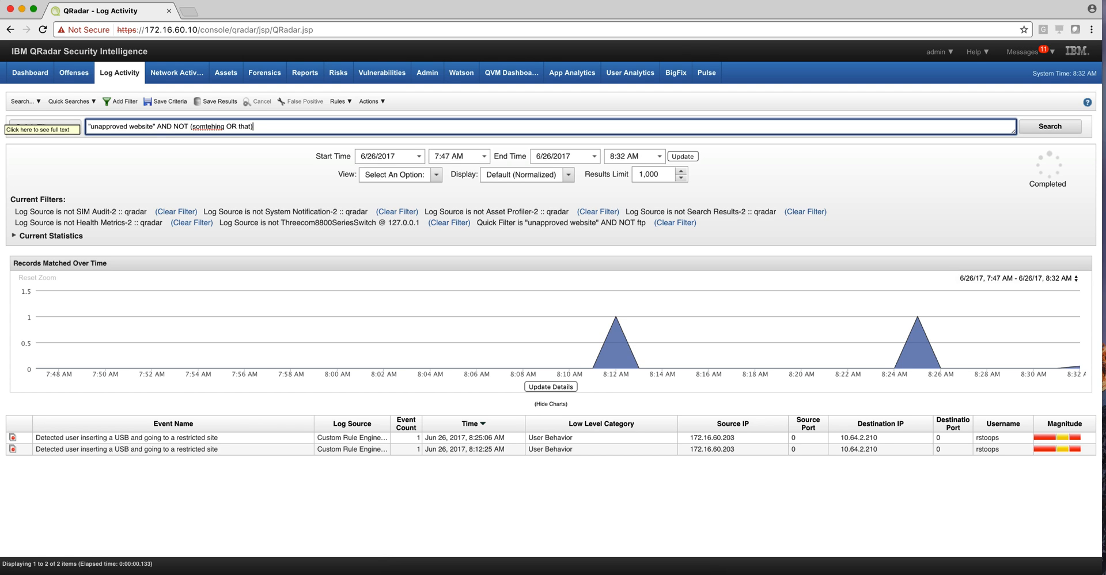
click(1050, 127)
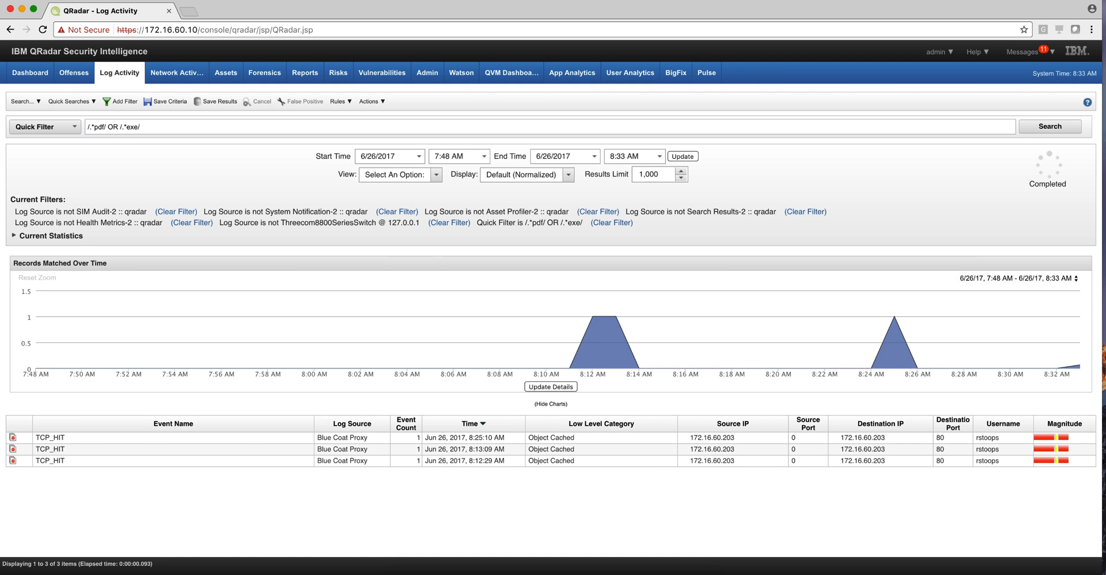
mouse_move(4, 126)
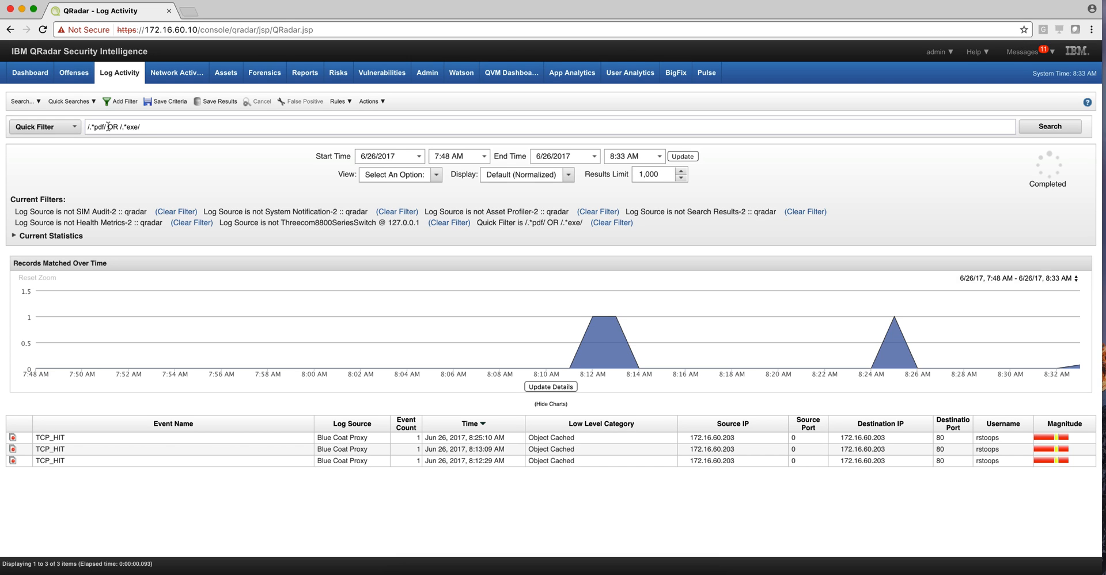
mouse_move(126, 372)
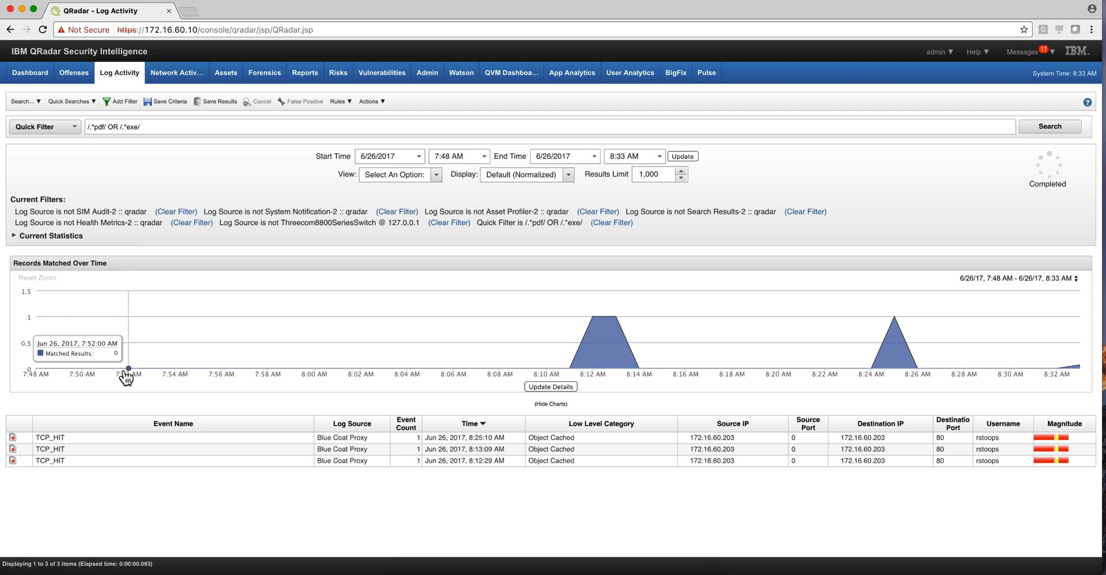
mouse_move(287, 282)
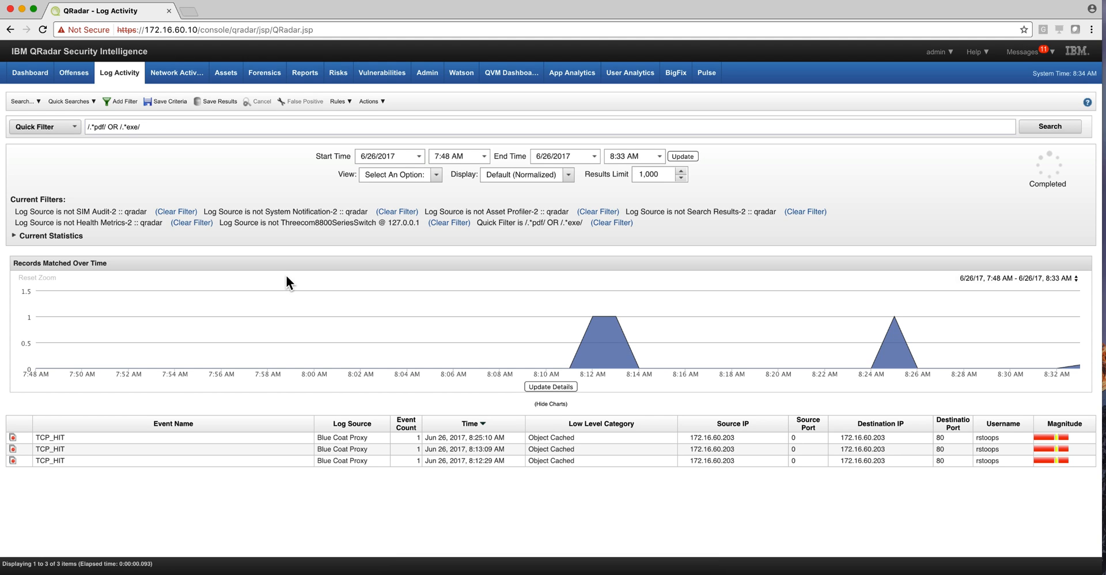
mouse_move(347, 191)
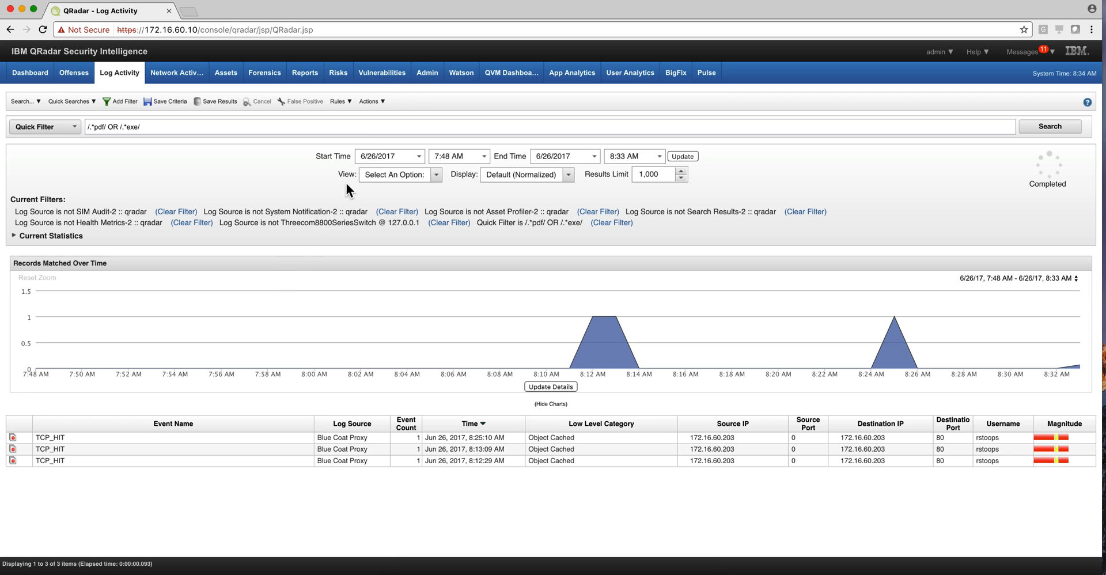
Go to the Admin console and bring up System Settings
click(427, 72)
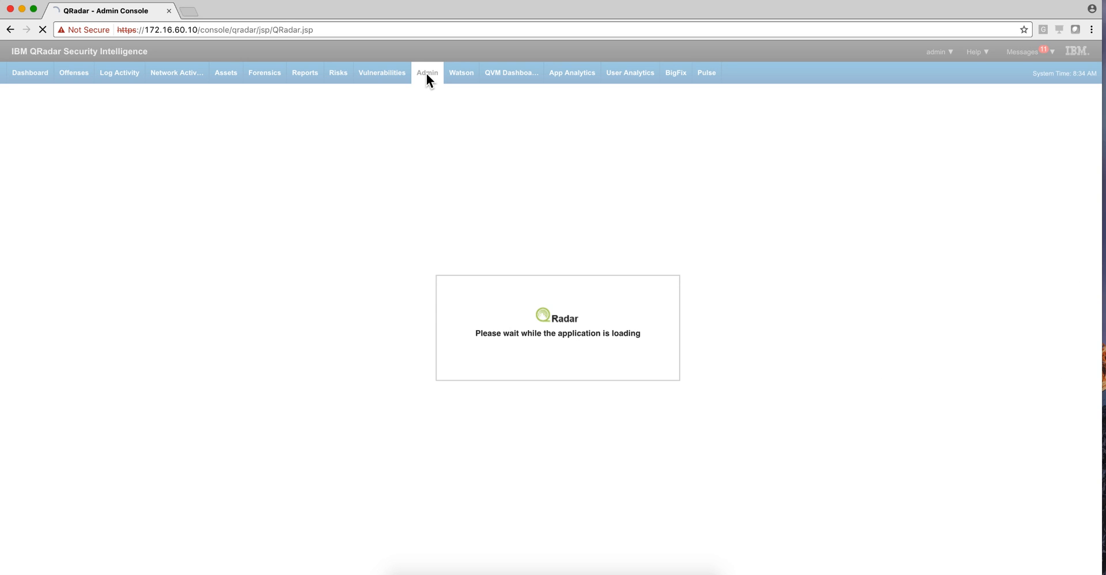
click(427, 72)
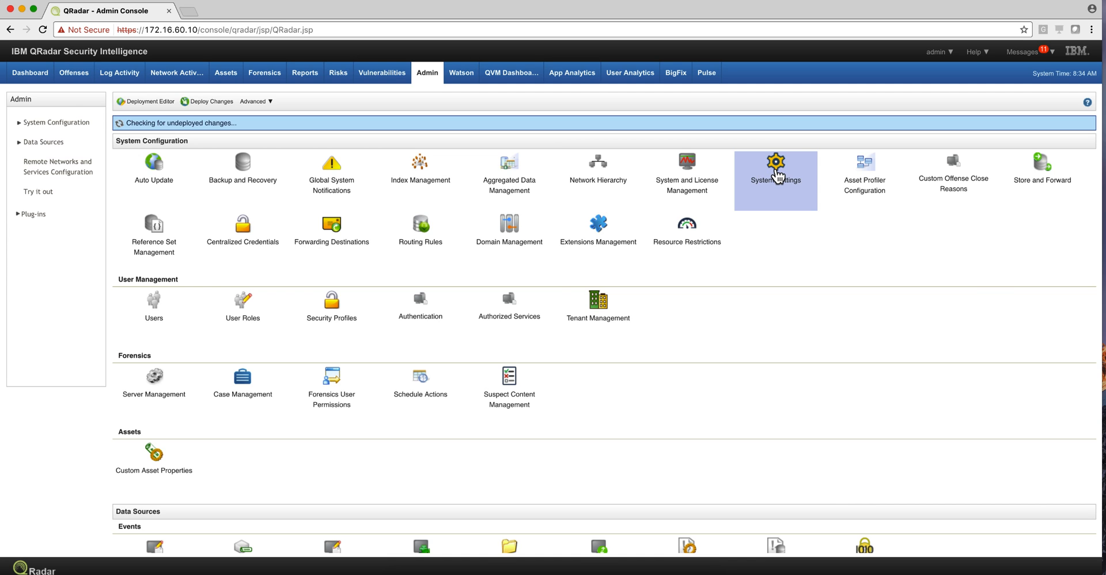
click(776, 166)
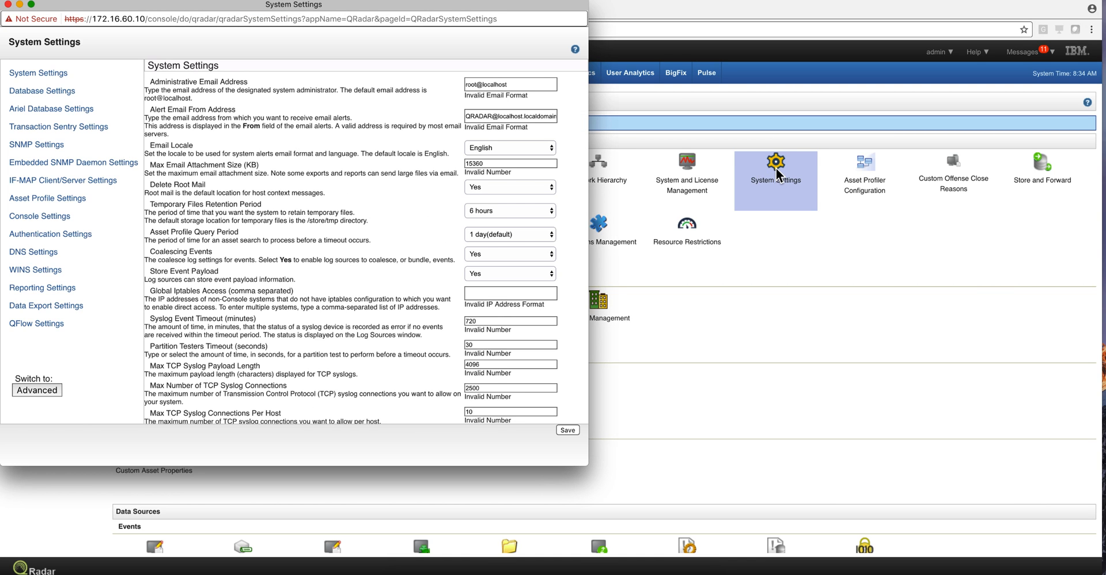
Review the Search Results Retention Period under Database Settings, then close the settings window
click(35, 391)
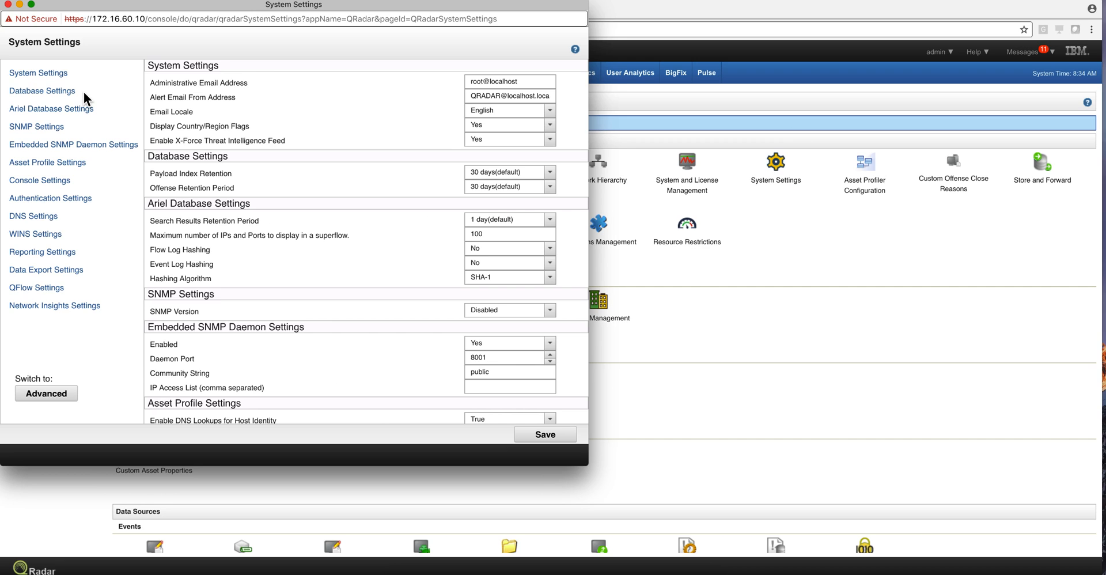
click(41, 90)
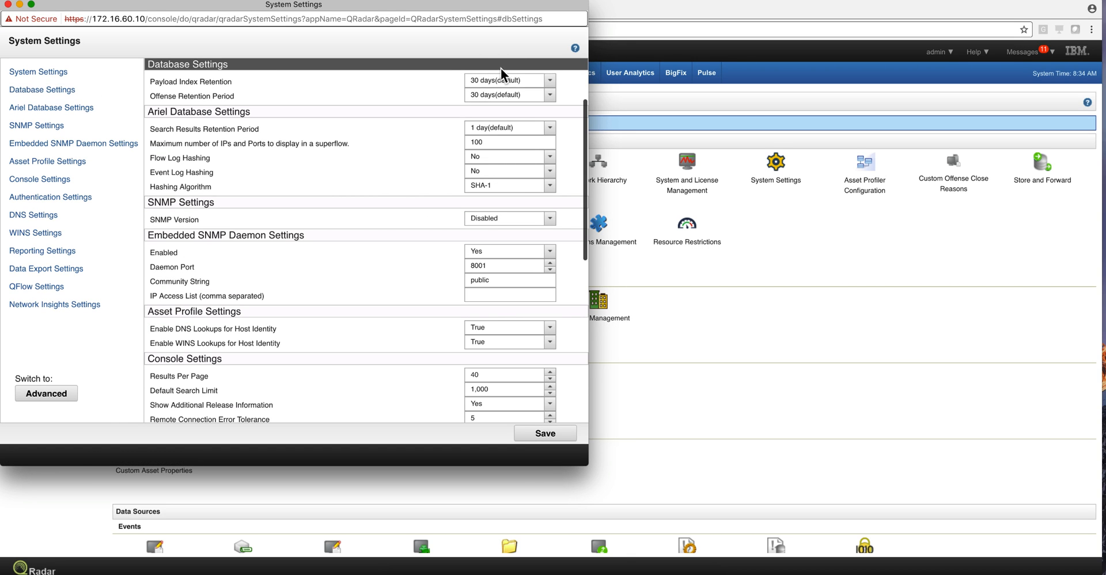
mouse_move(281, 83)
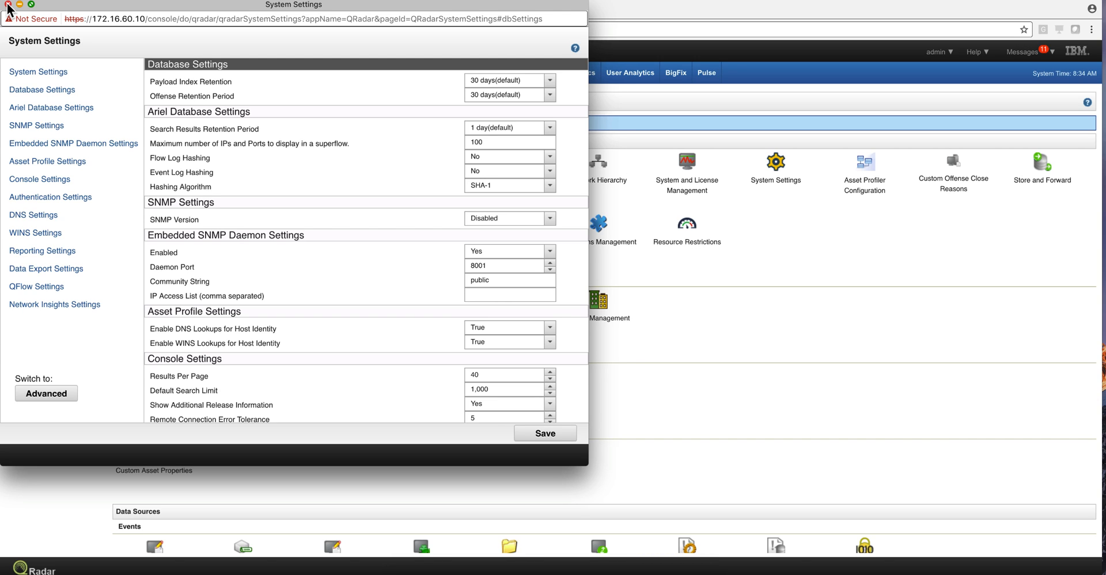
click(8, 6)
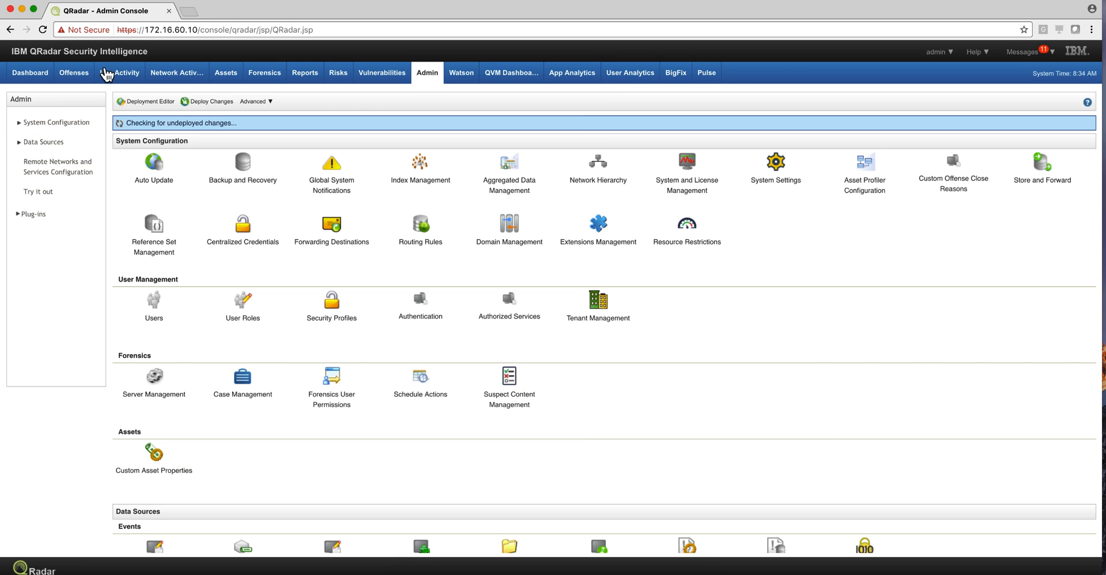
Return to Log Activity after a quick look at Network Activity flows
click(119, 72)
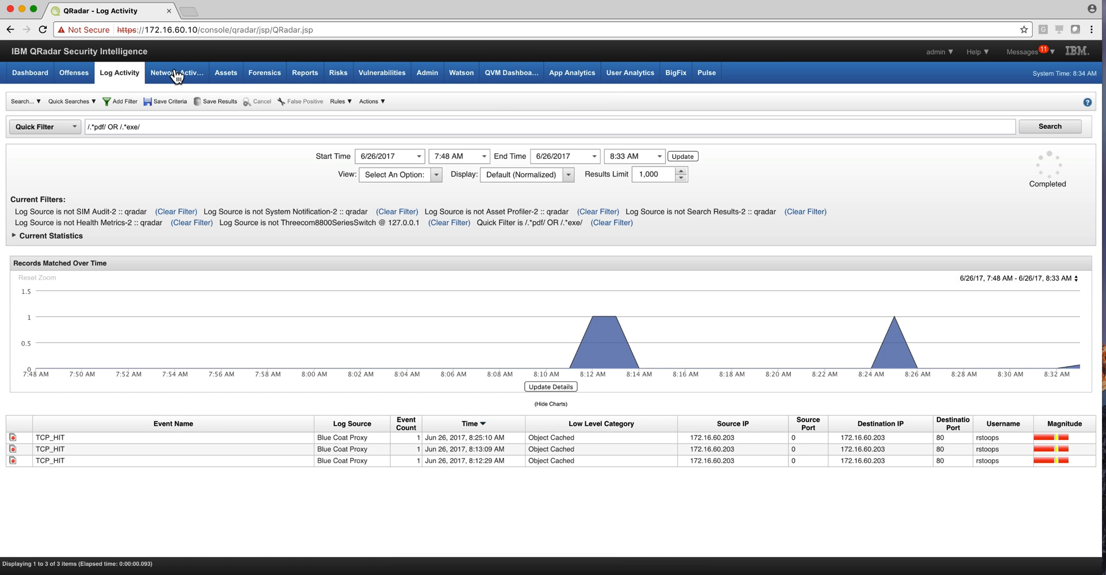
click(176, 71)
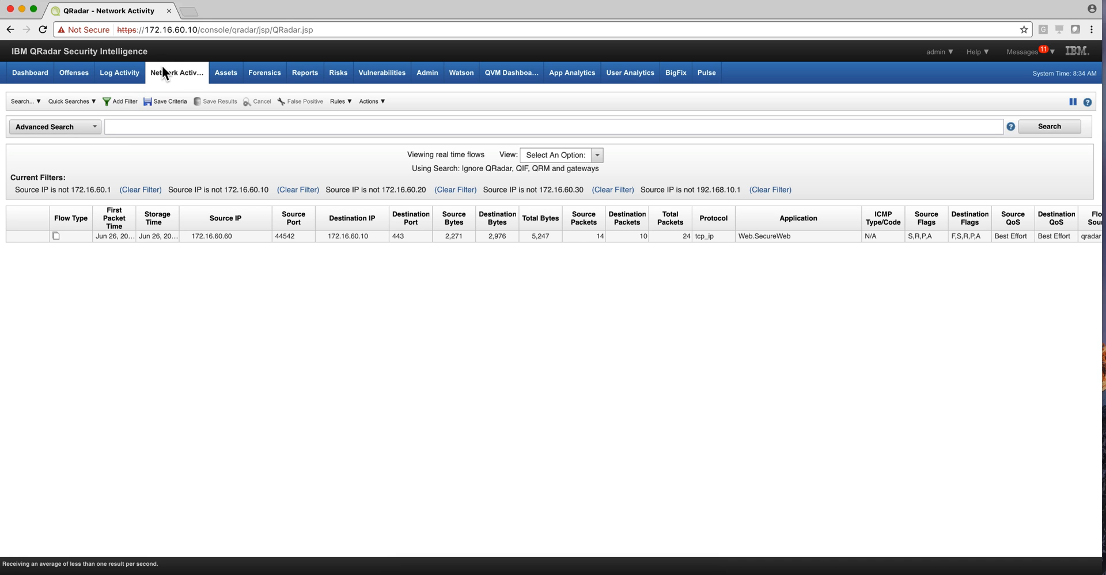
click(118, 75)
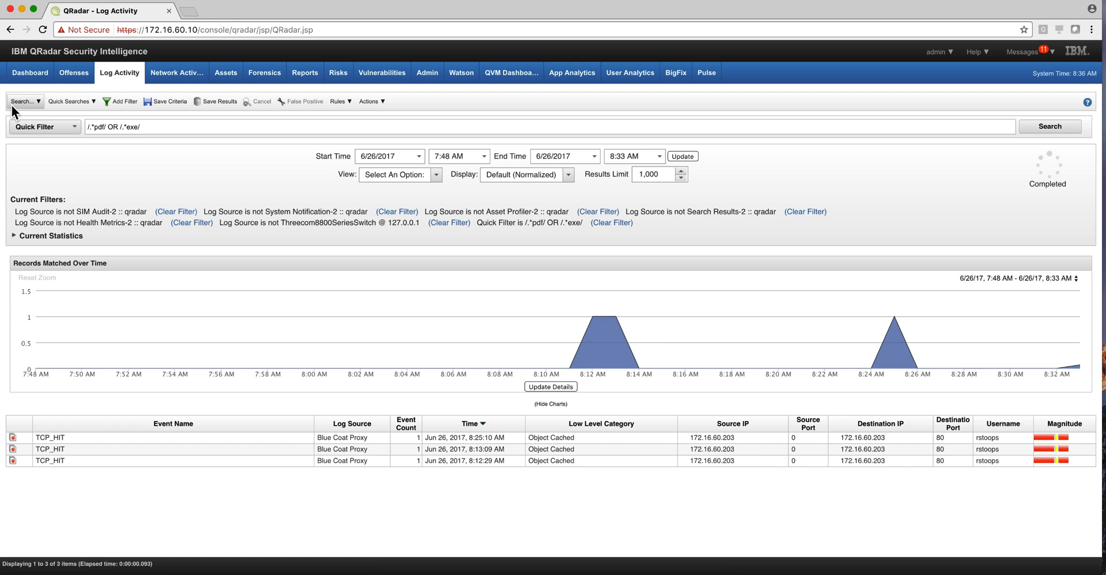
Start a New Search from the Log Activity Search menu
click(23, 101)
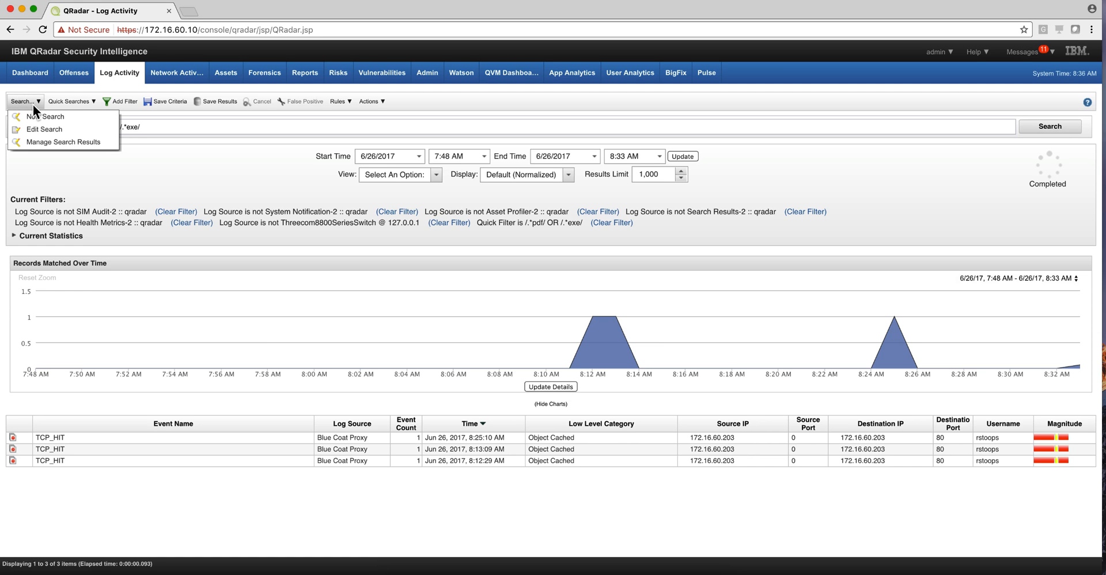
click(44, 117)
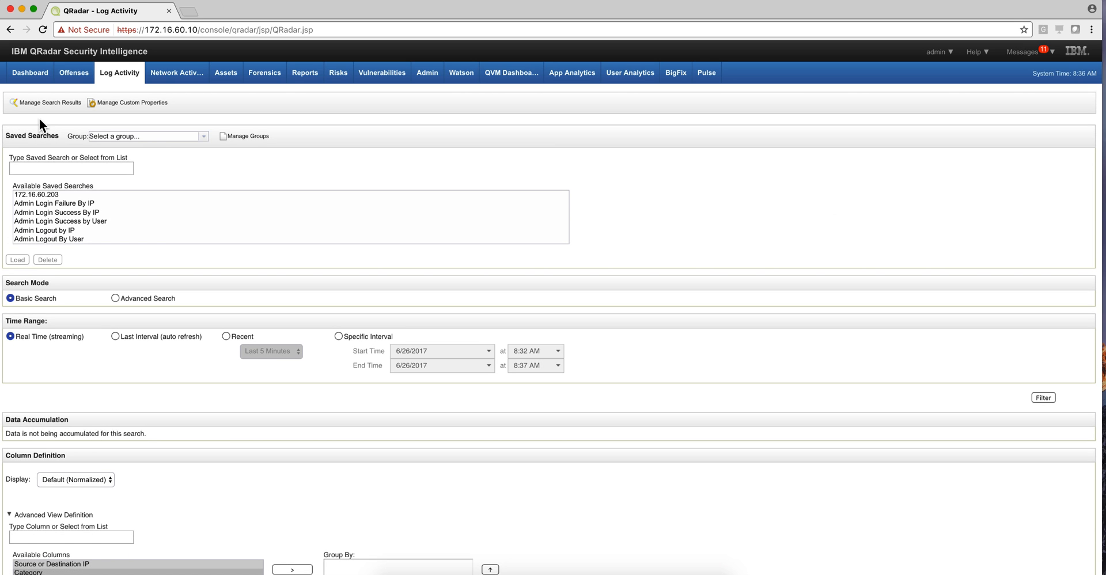
mouse_move(119, 141)
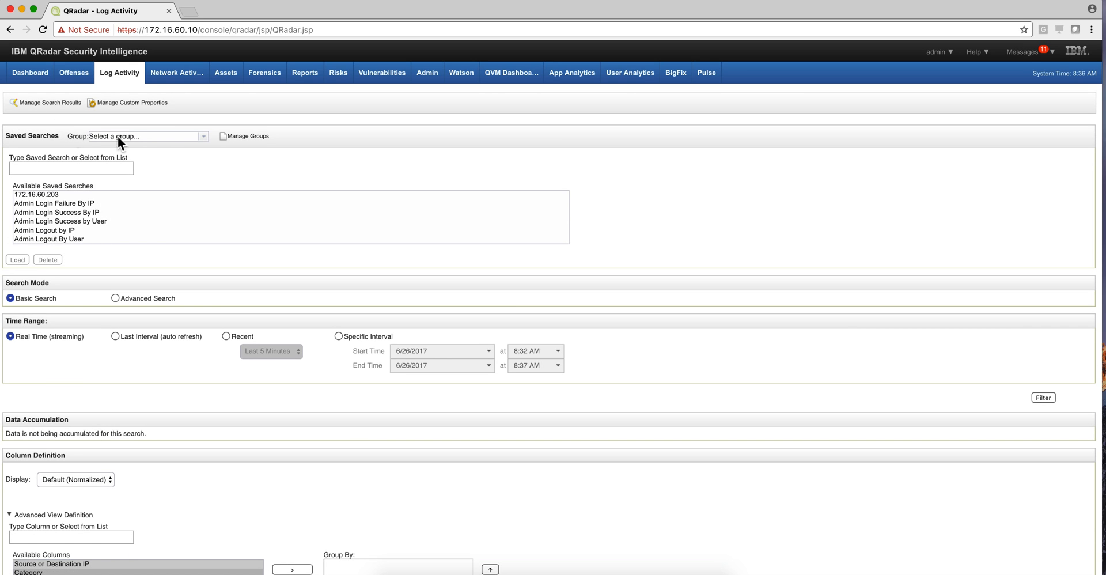
mouse_move(99, 229)
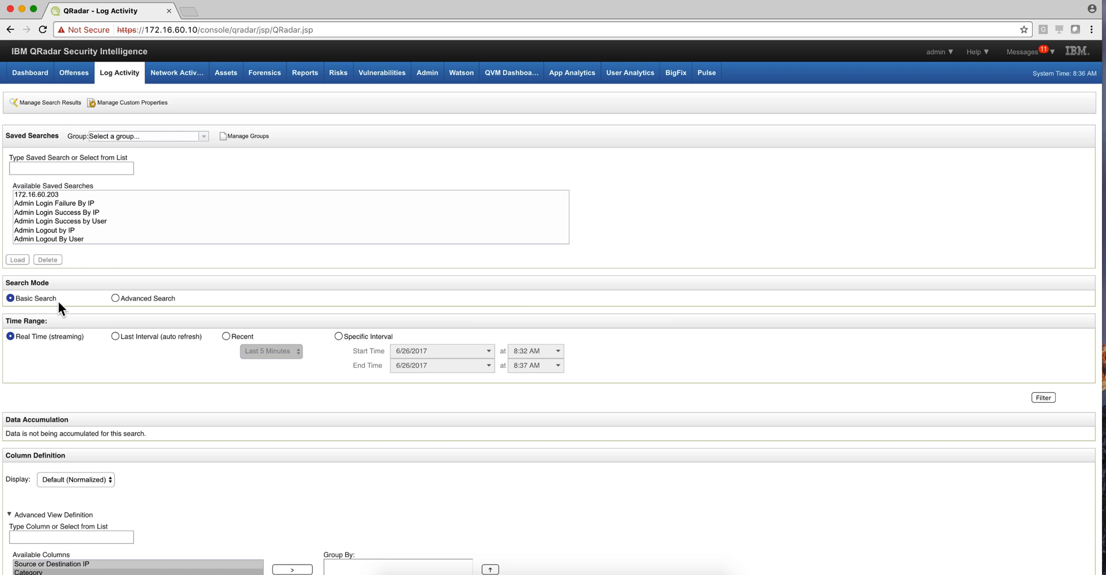
mouse_move(139, 306)
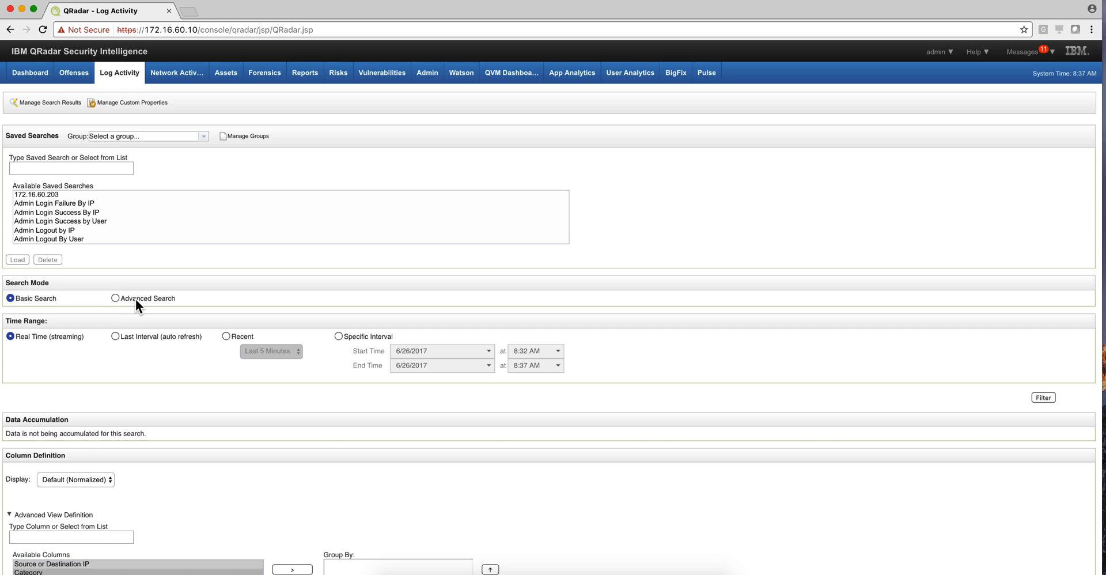
mouse_move(132, 325)
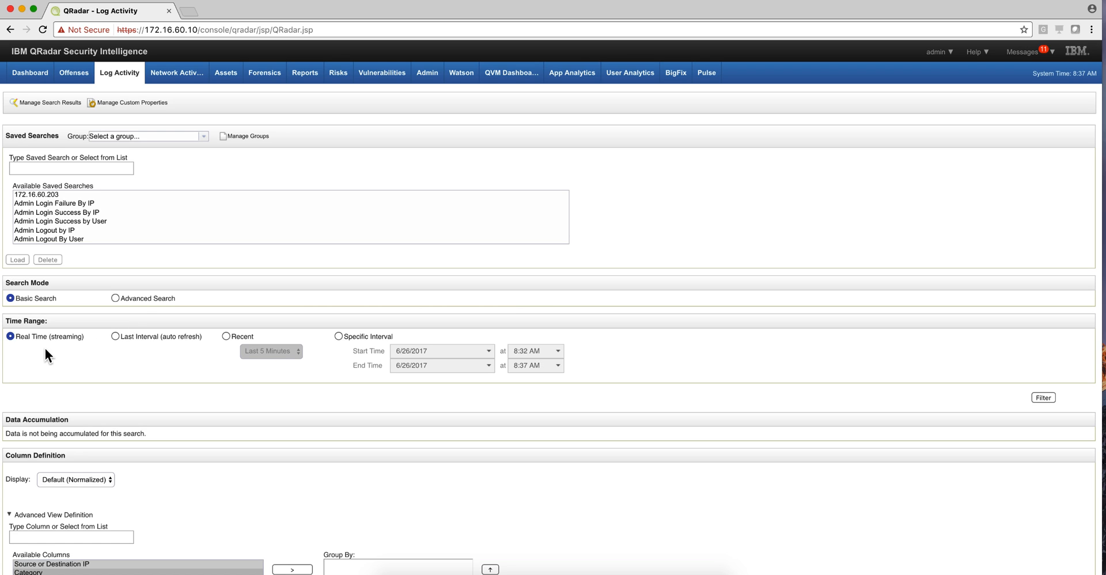
mouse_move(112, 345)
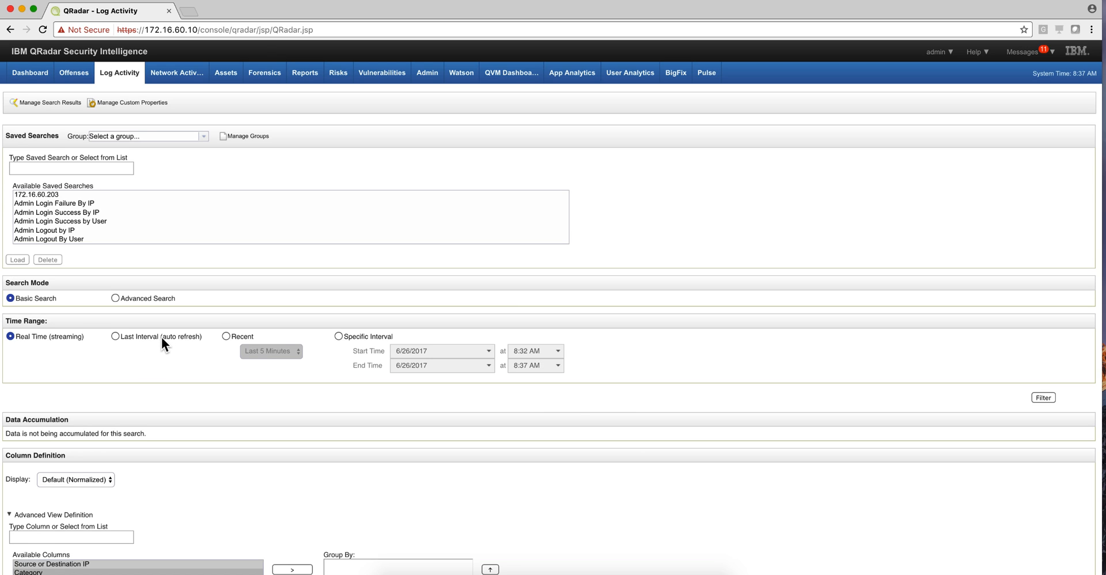
Set the new search time range to Recent, Last 5 Minutes
click(227, 336)
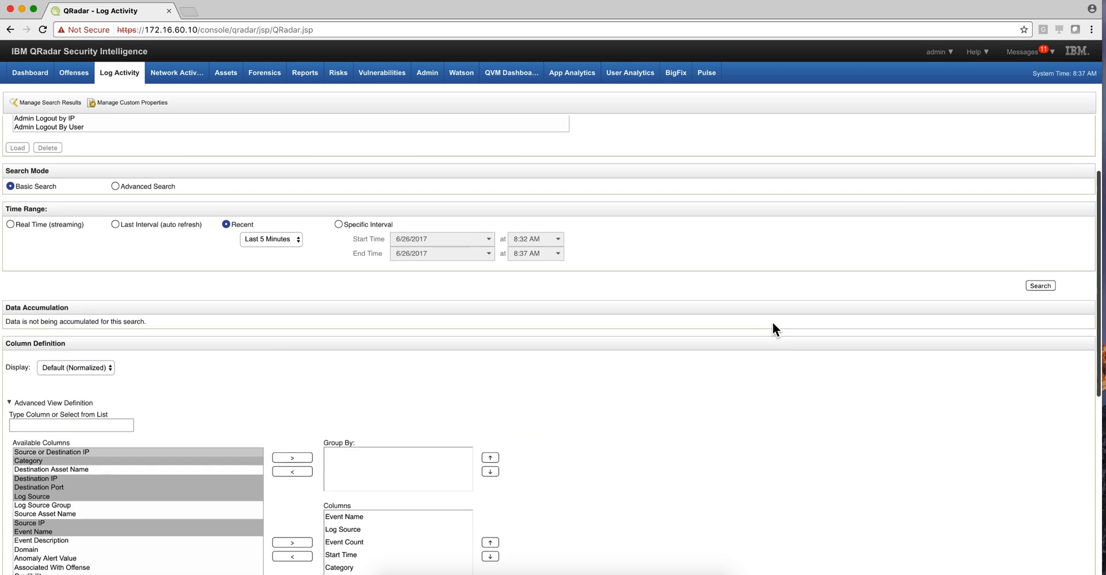
Add Event Name to the result columns and choose it as the Group By field
scroll(down, 3)
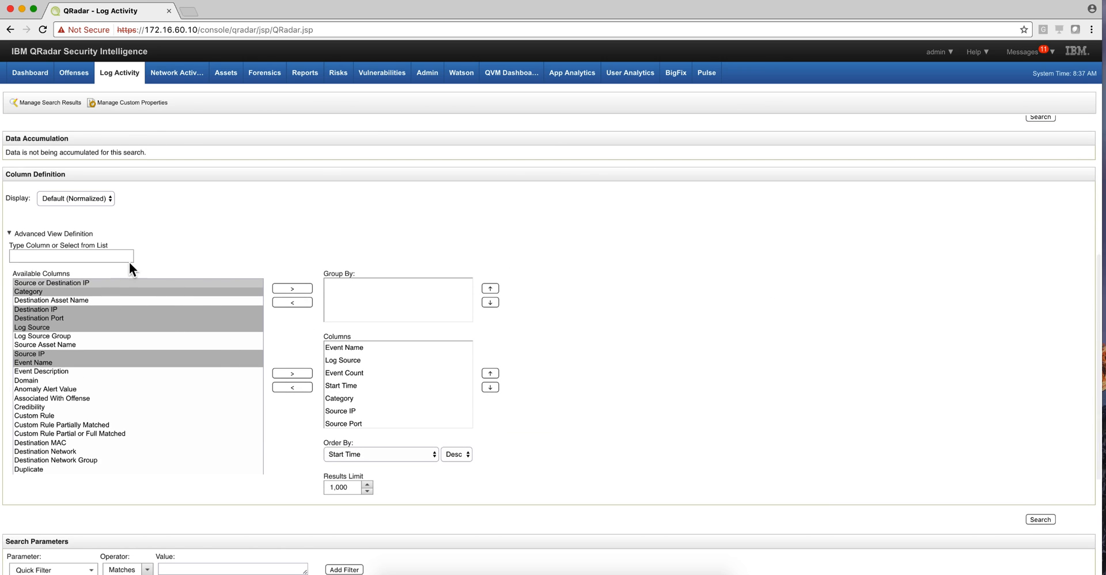
mouse_move(166, 279)
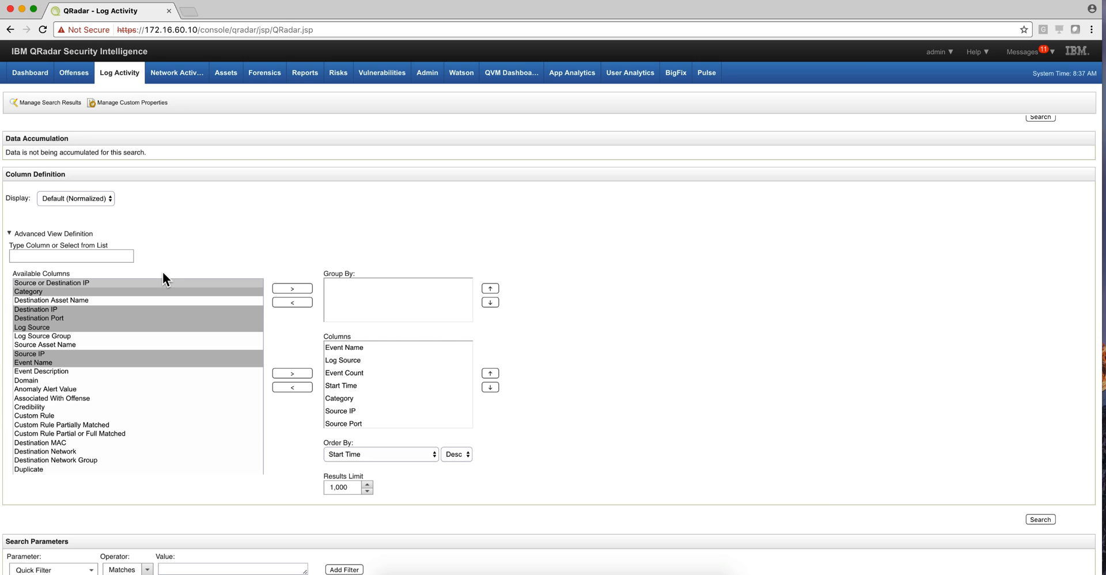
mouse_move(21, 332)
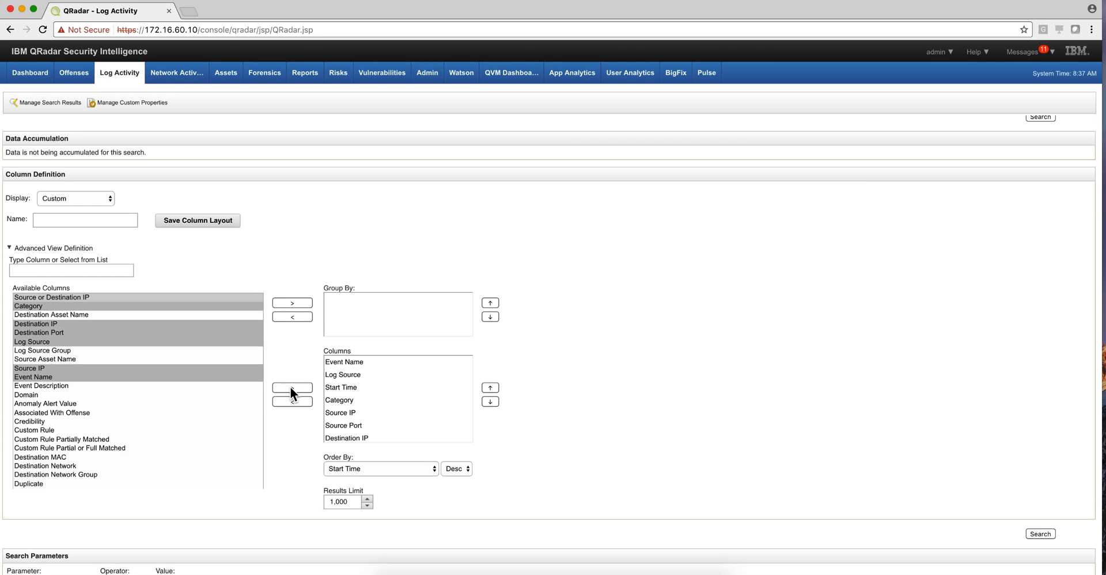
click(25, 394)
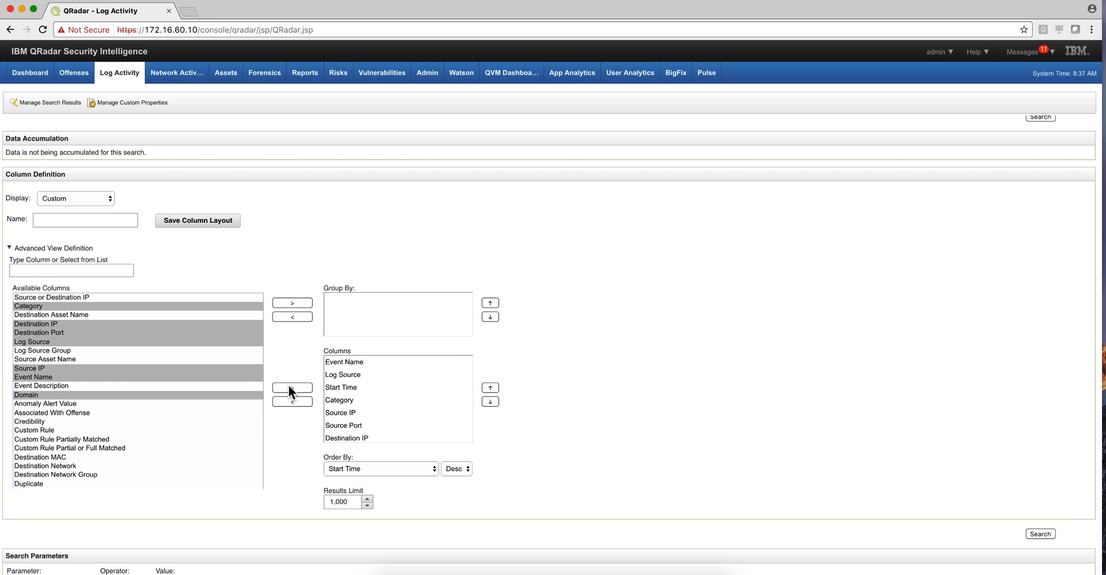
mouse_move(355, 333)
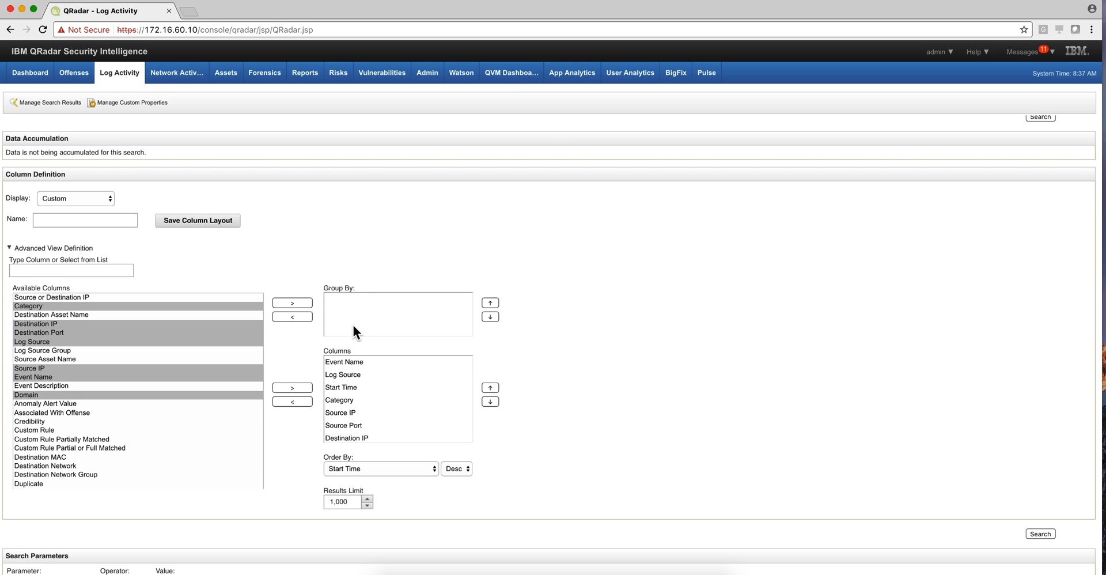
mouse_move(363, 307)
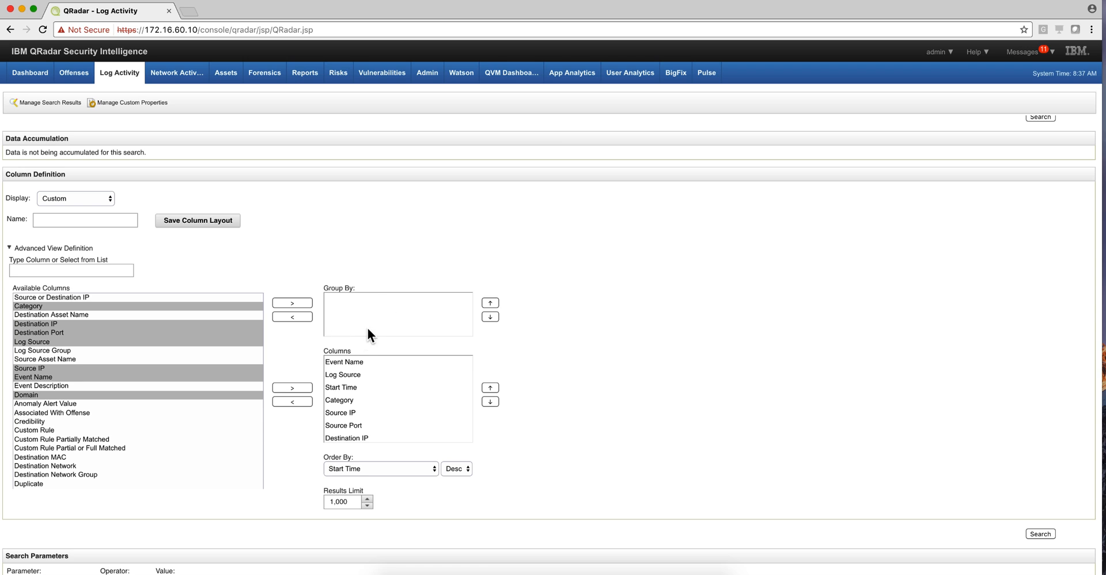
click(345, 362)
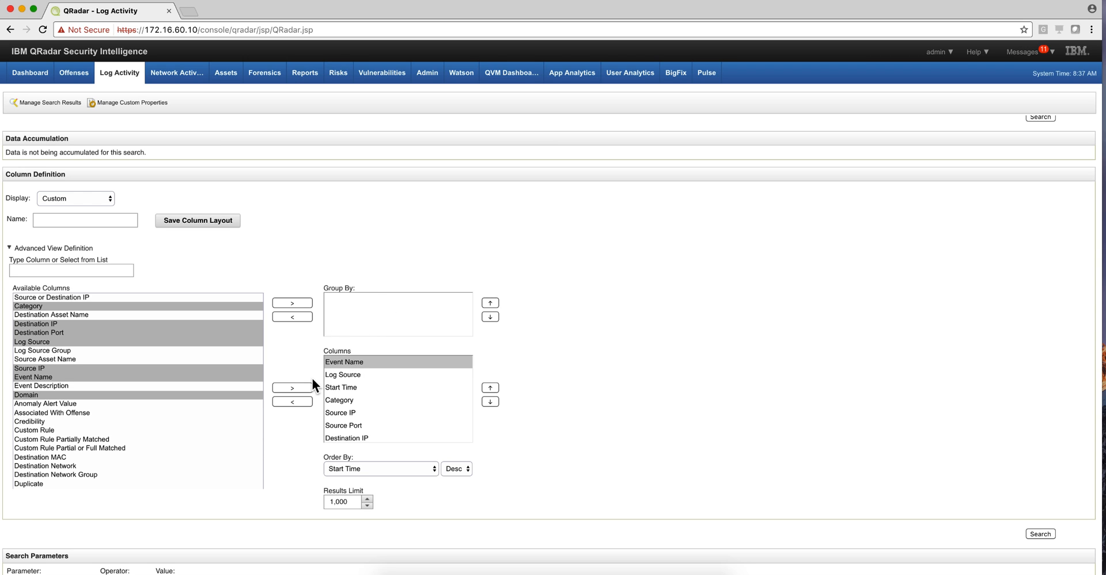
mouse_move(300, 409)
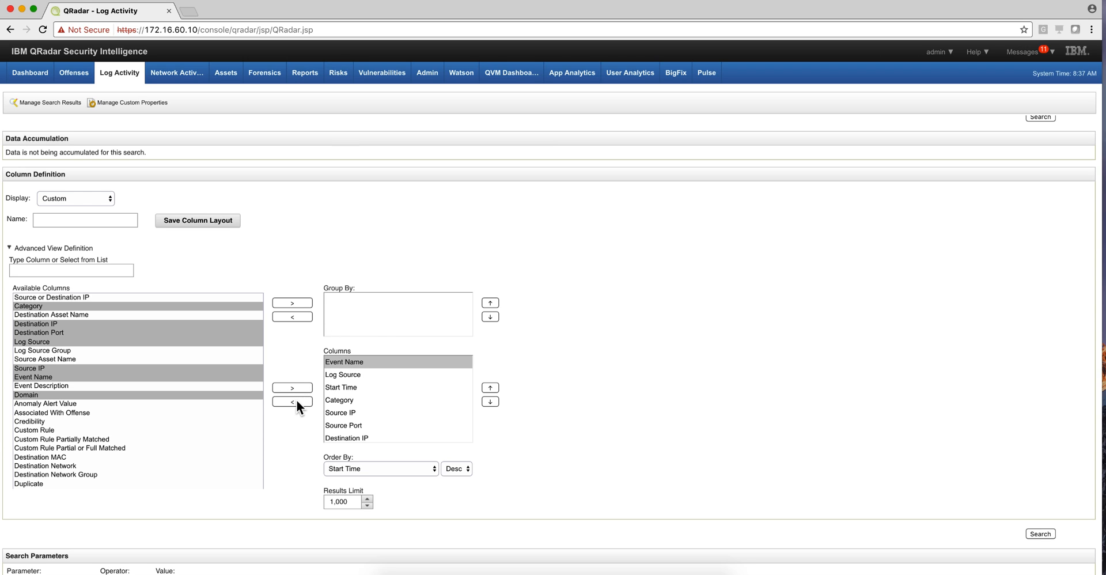
click(292, 401)
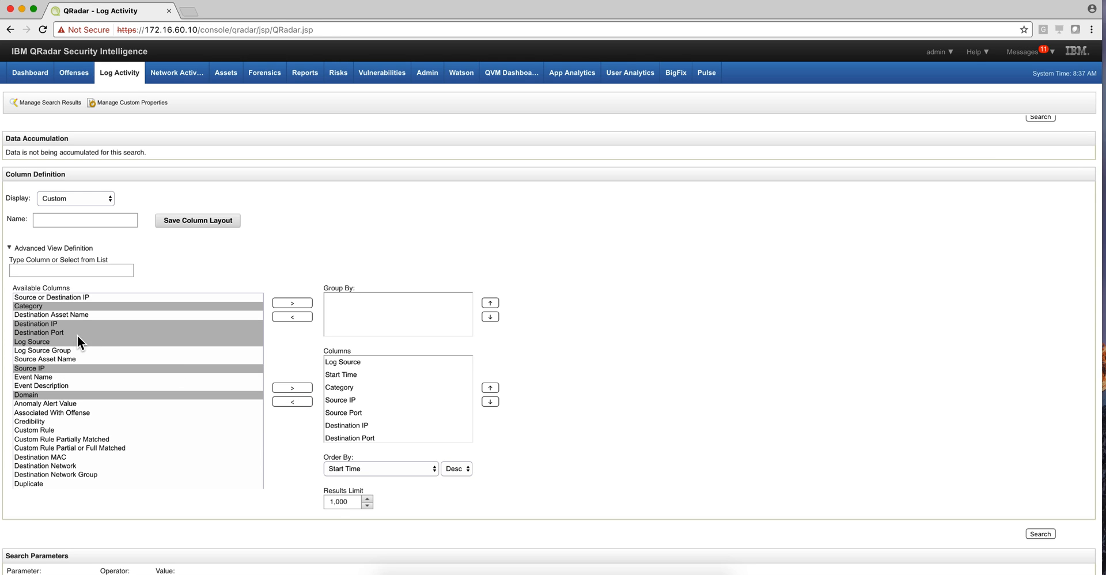
mouse_move(50, 387)
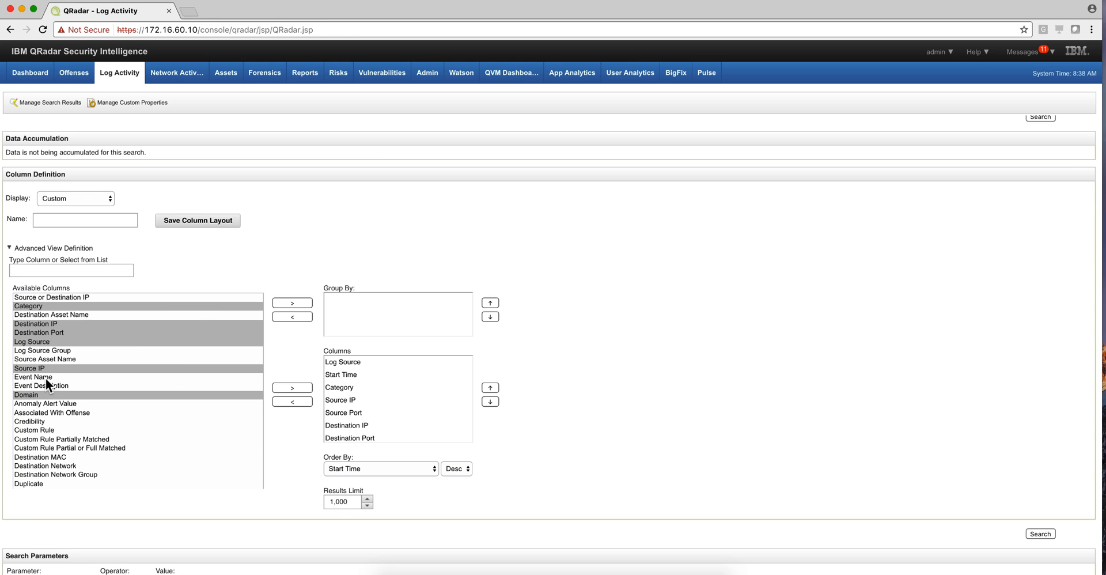
click(291, 304)
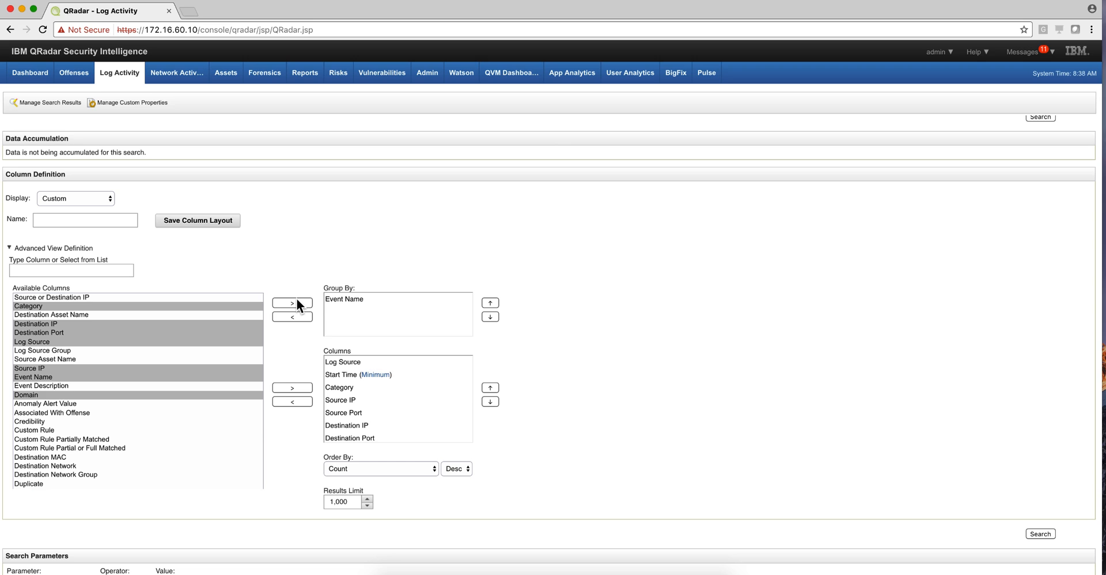
mouse_move(413, 291)
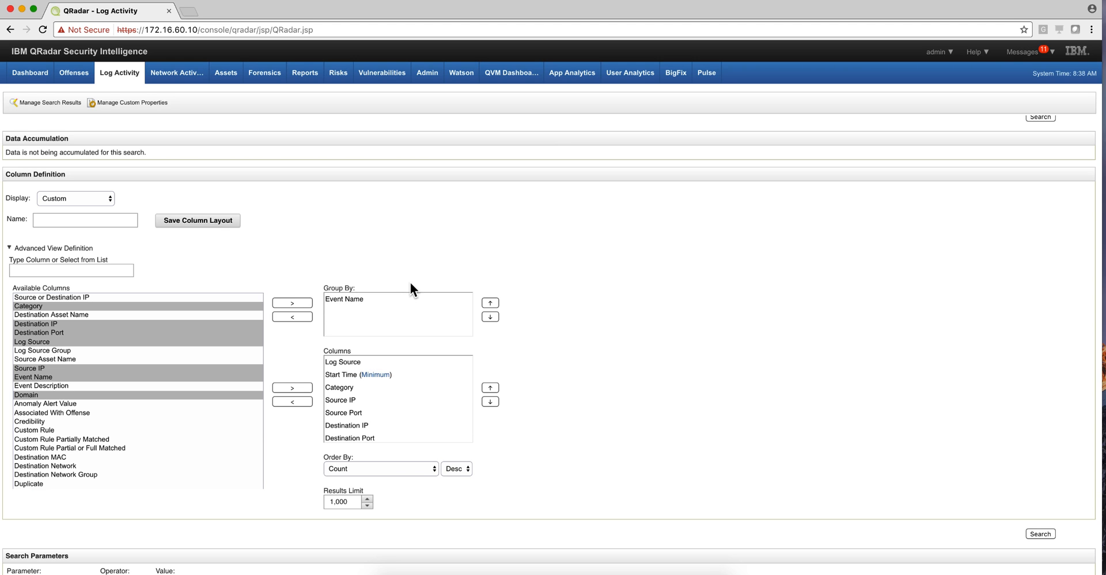
scroll(down, 3)
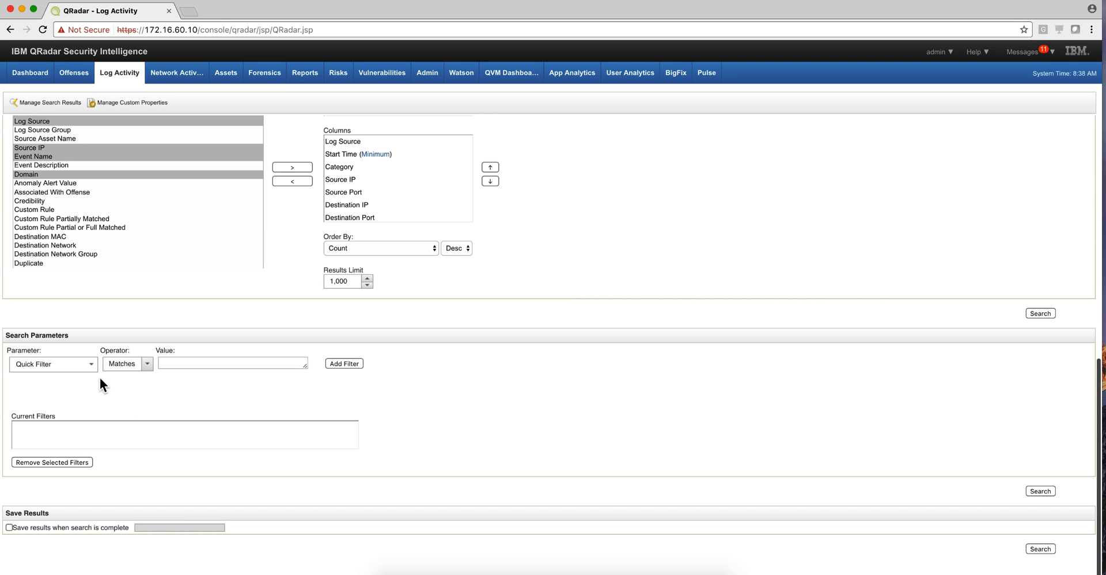
Choose External ID (custom) as the search filter parameter
click(53, 363)
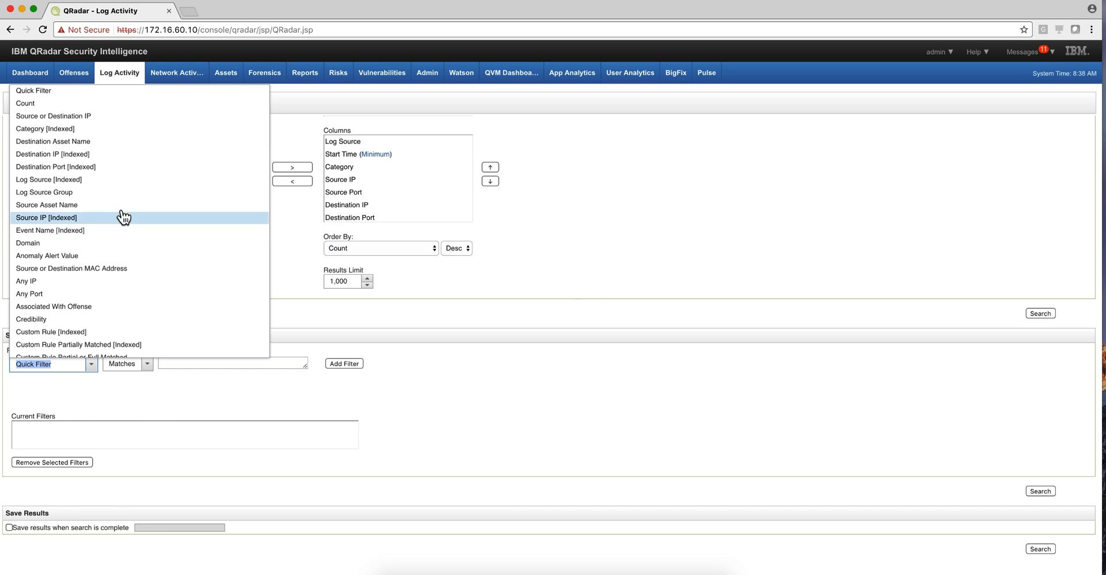
mouse_move(146, 128)
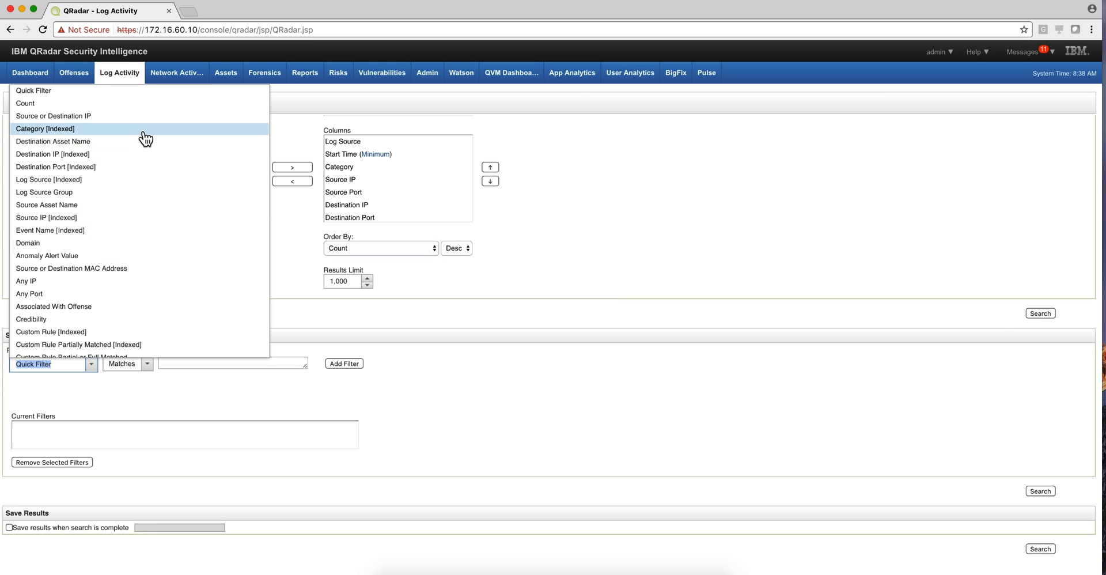
scroll(down, 3)
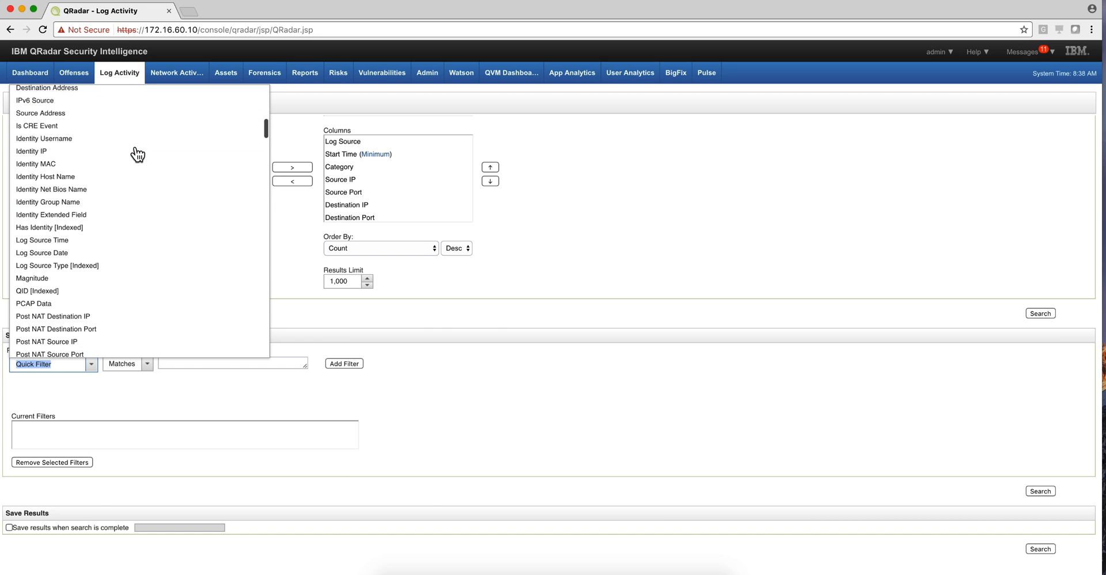
scroll(down, 3)
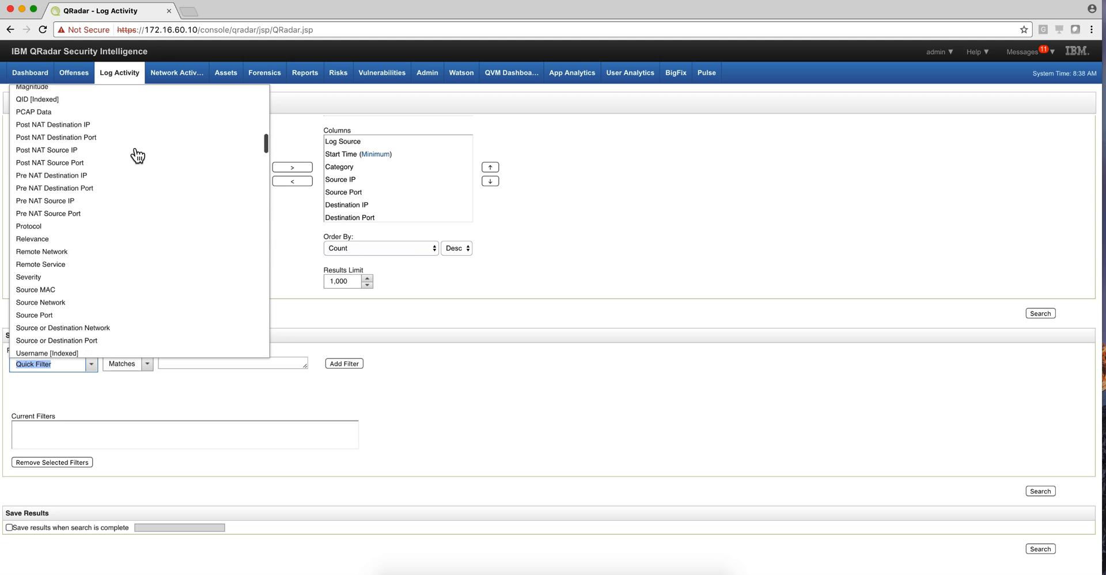
scroll(down, 3)
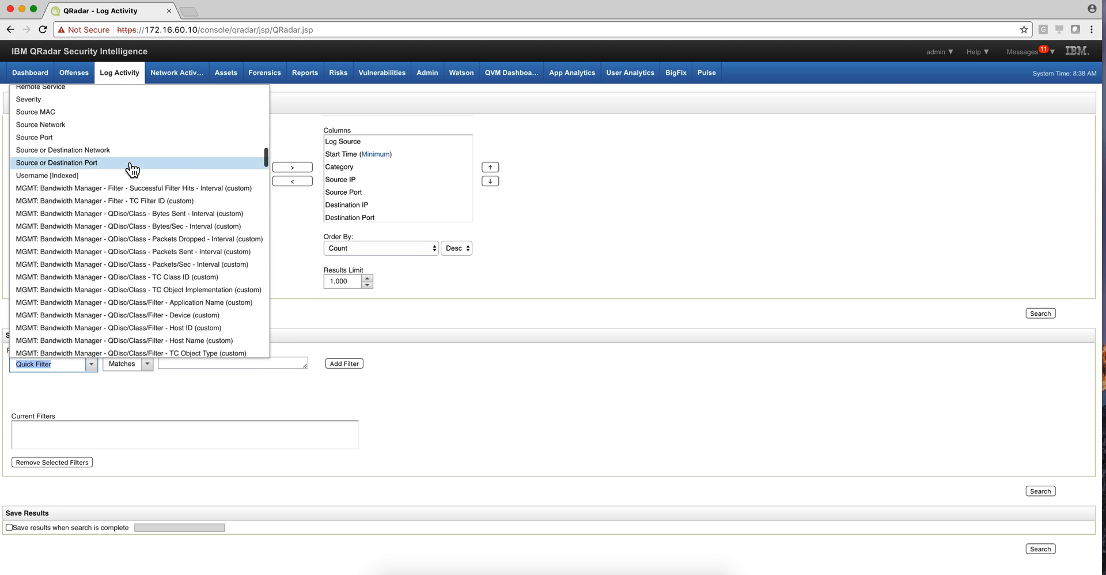
scroll(up, 3)
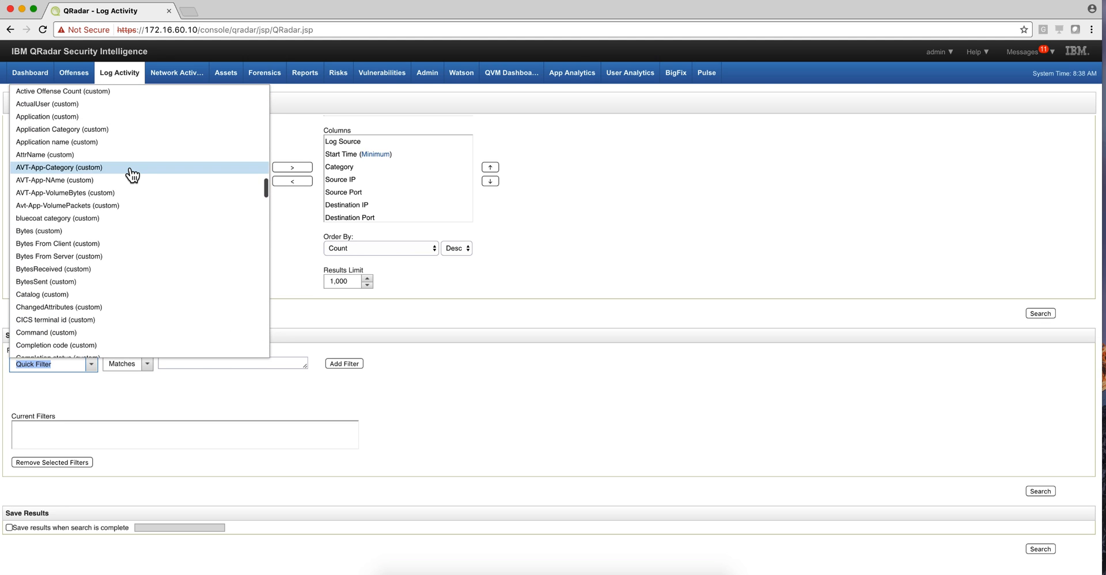
scroll(down, 3)
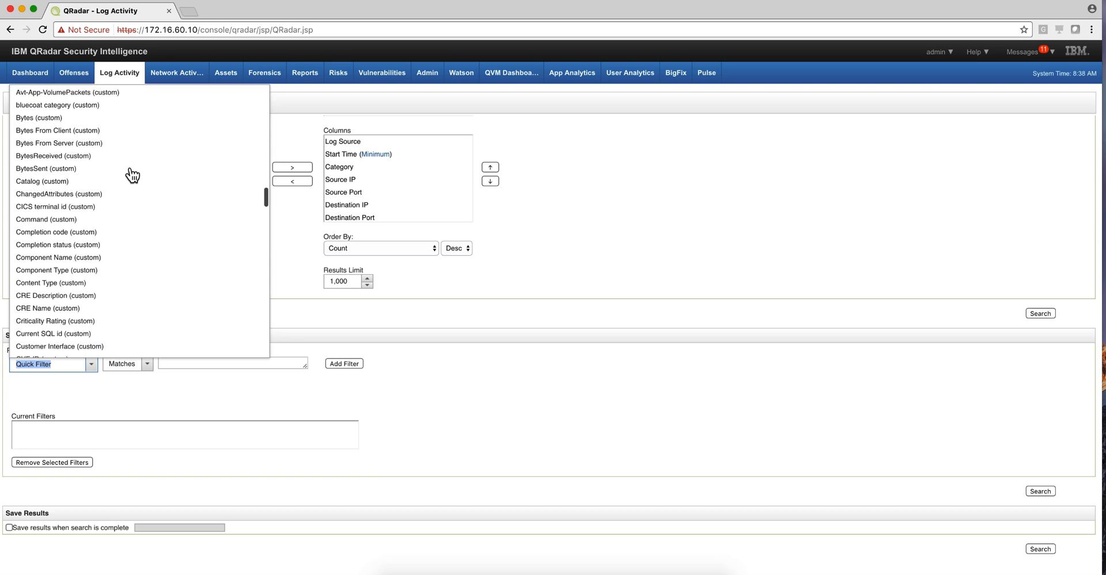
scroll(down, 3)
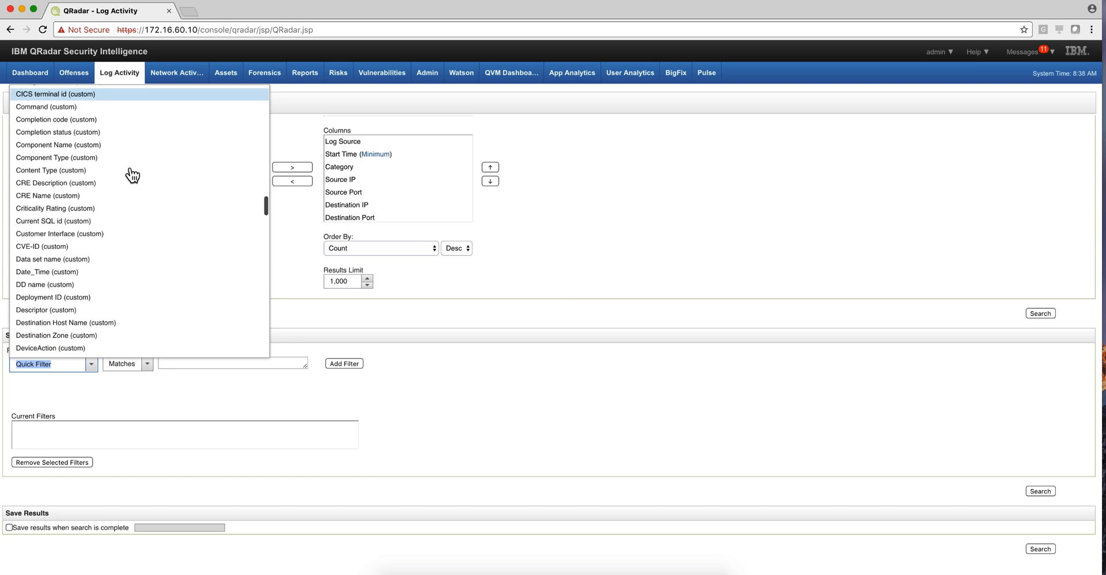
scroll(down, 3)
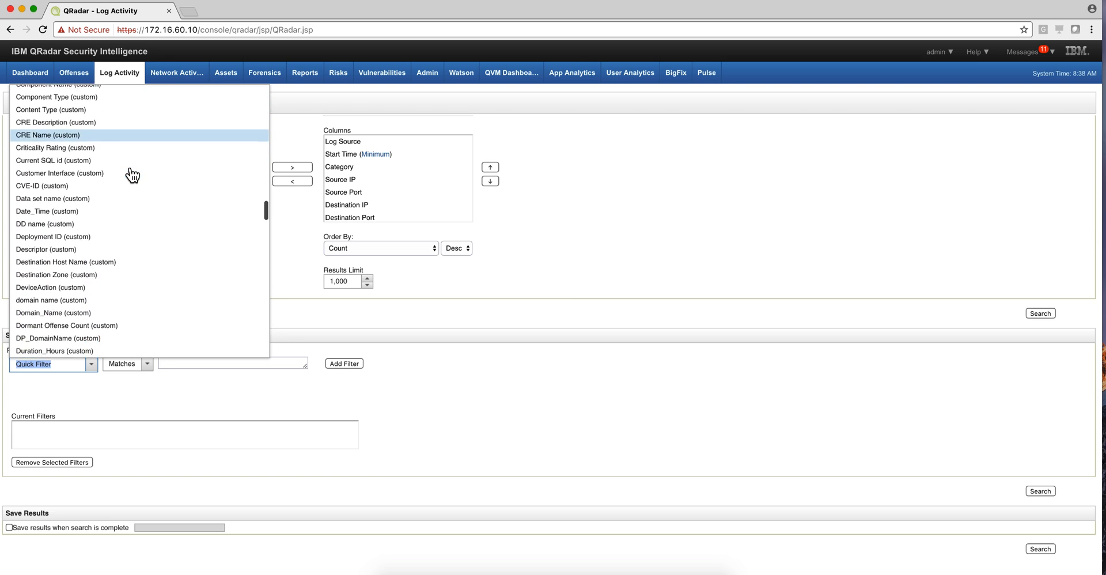
scroll(down, 3)
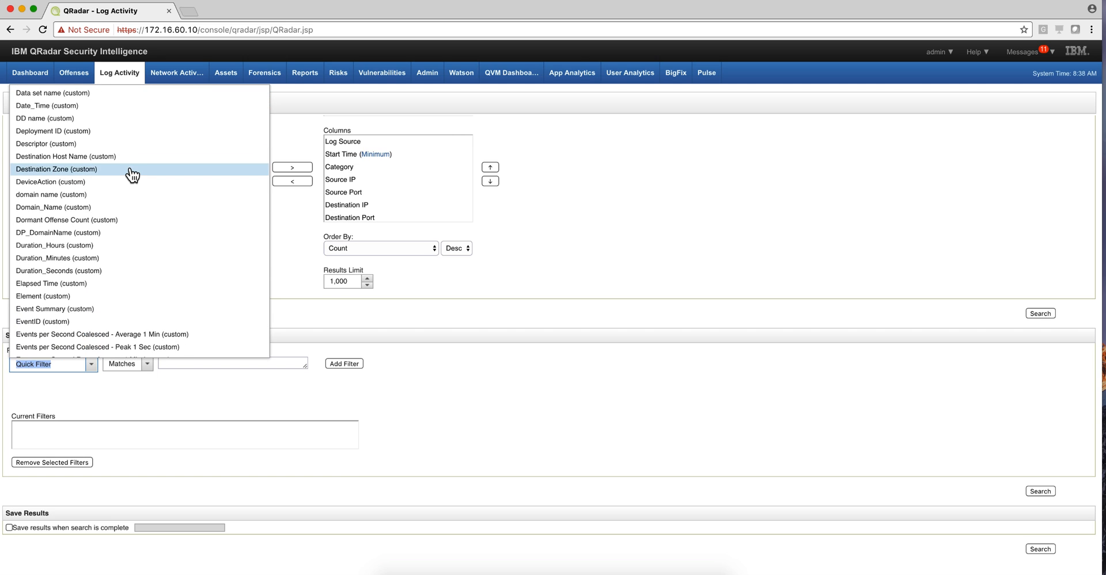
scroll(down, 3)
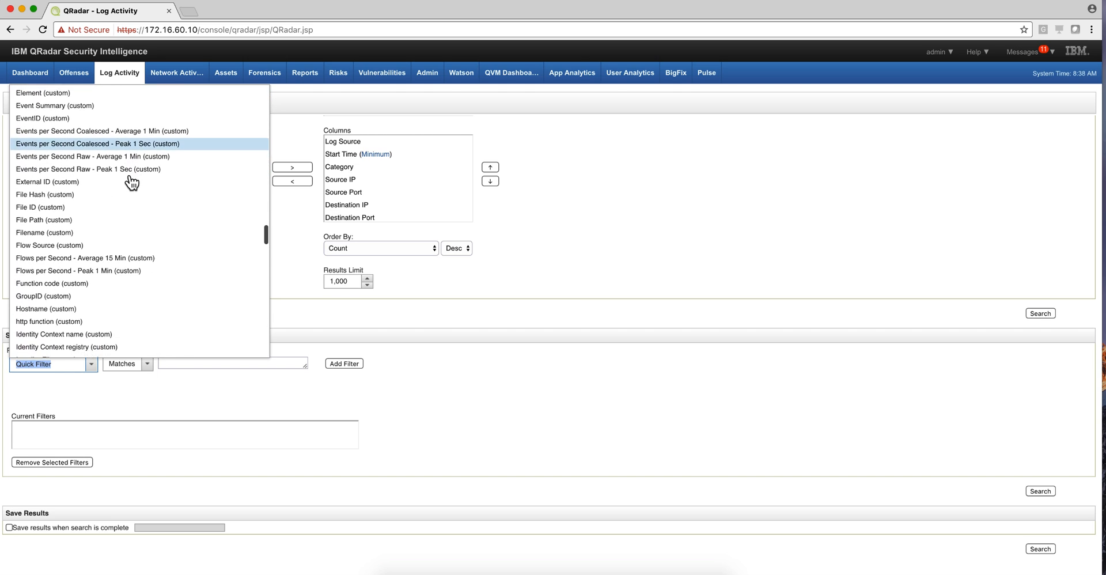
scroll(down, 3)
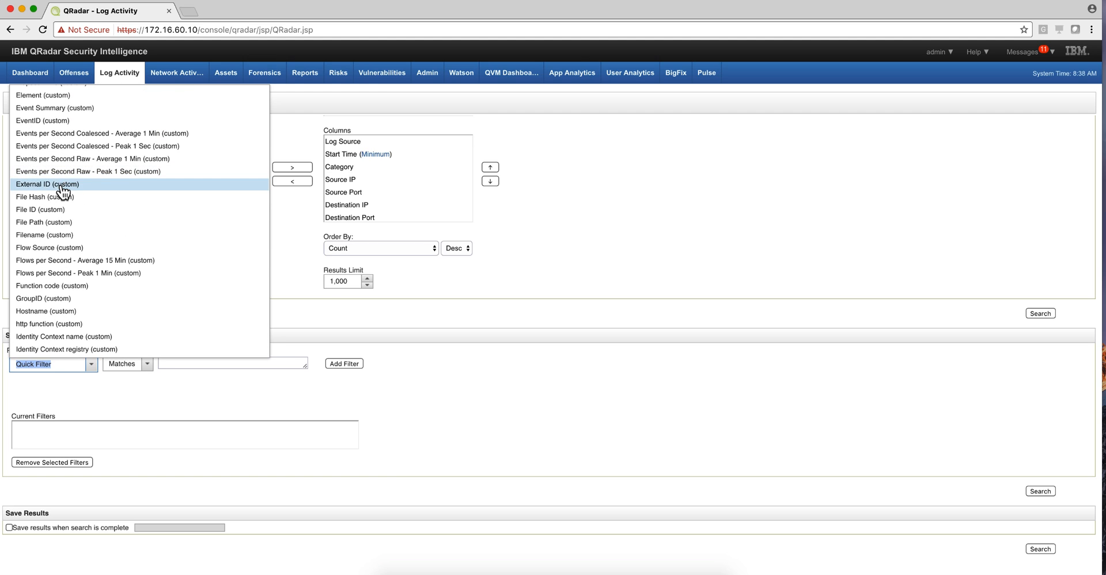
click(49, 184)
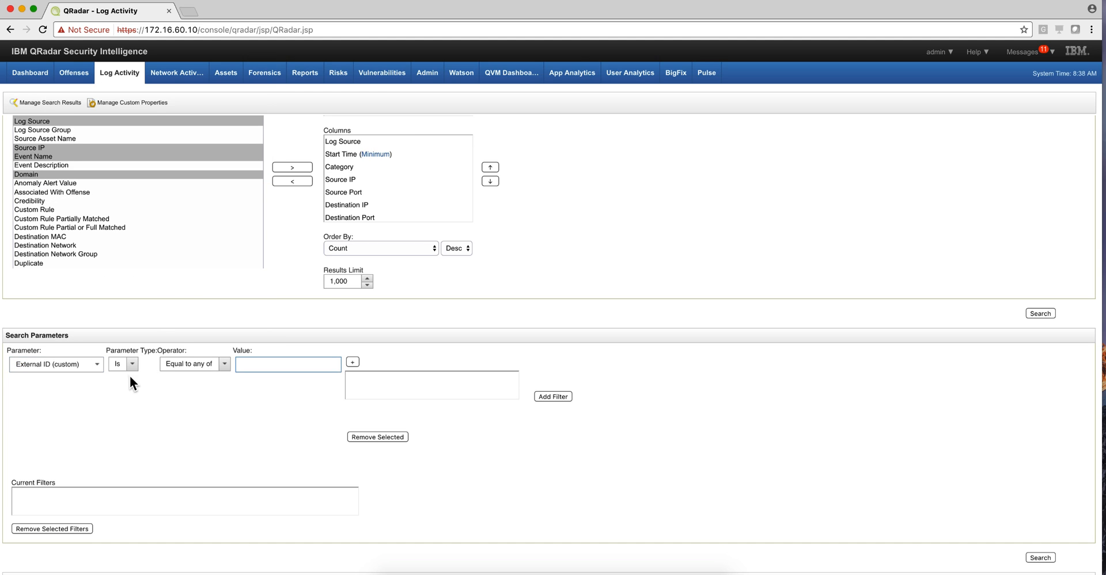
Bring up the comparison operator choices for the External ID filter
click(132, 365)
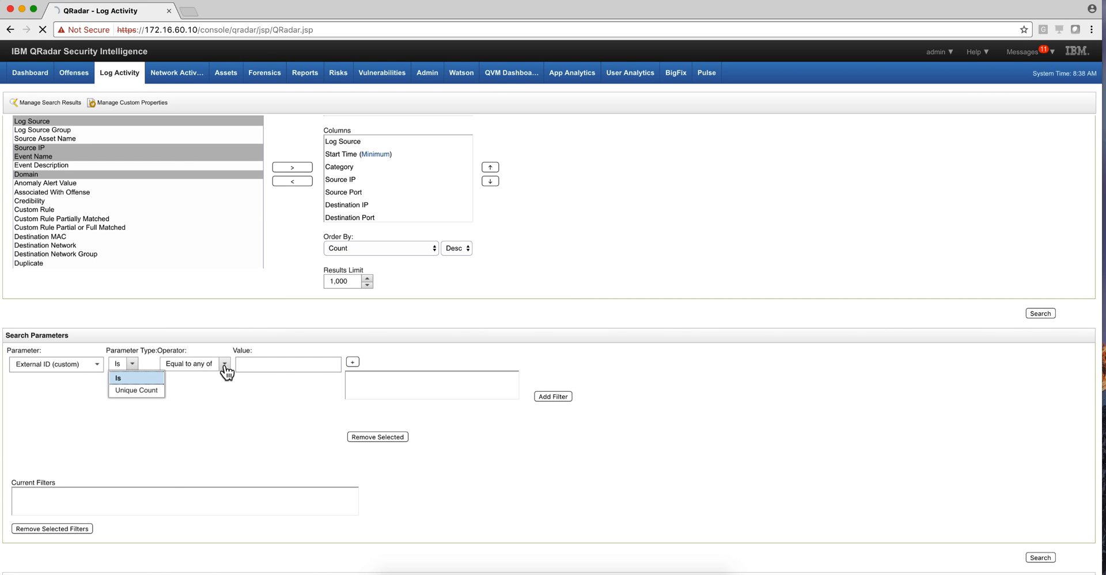
click(225, 363)
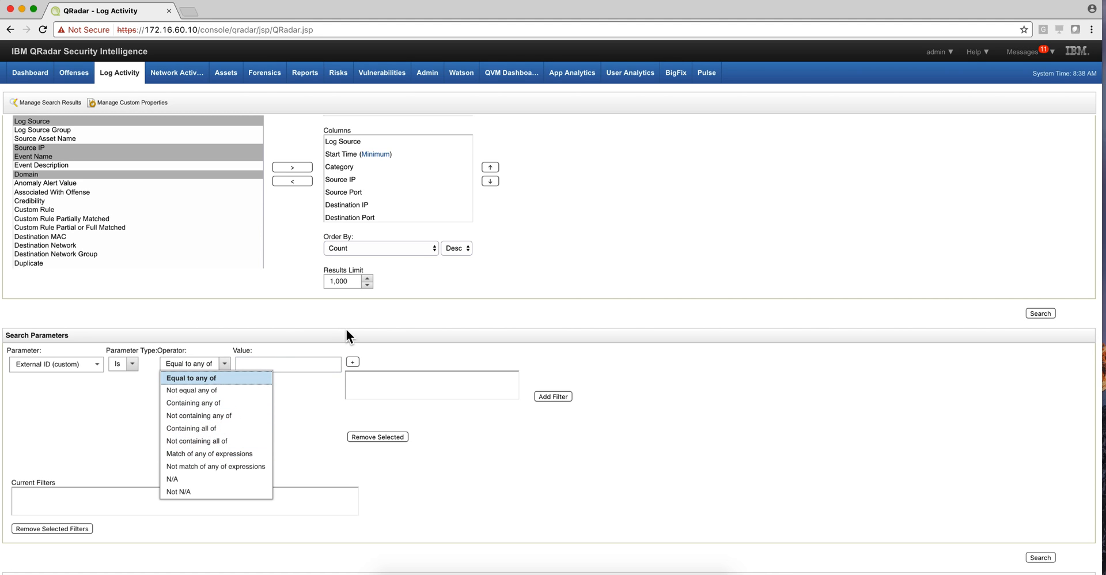
mouse_move(847, 452)
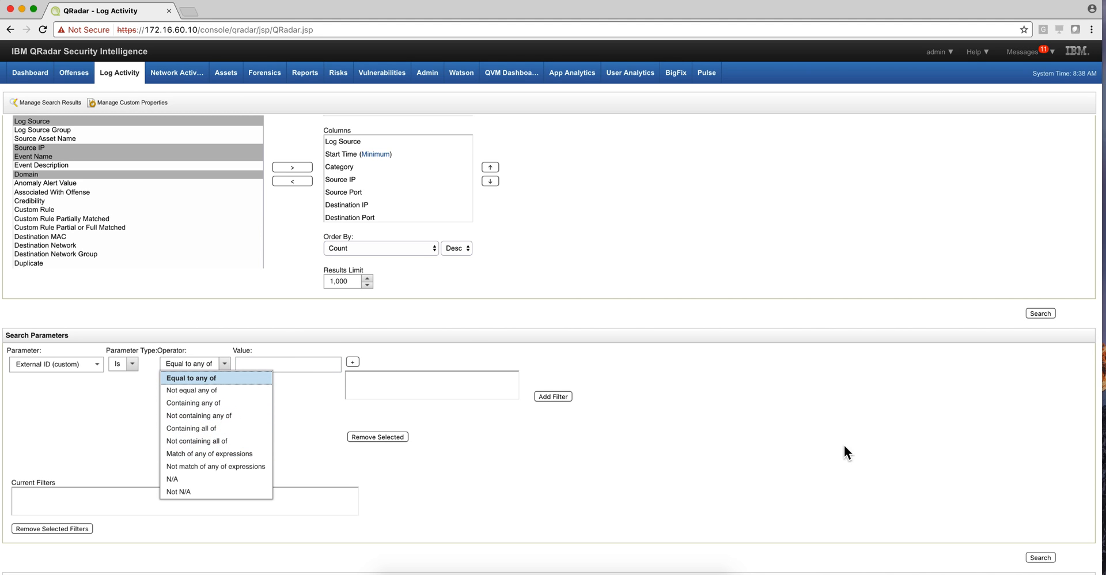
mouse_move(801, 367)
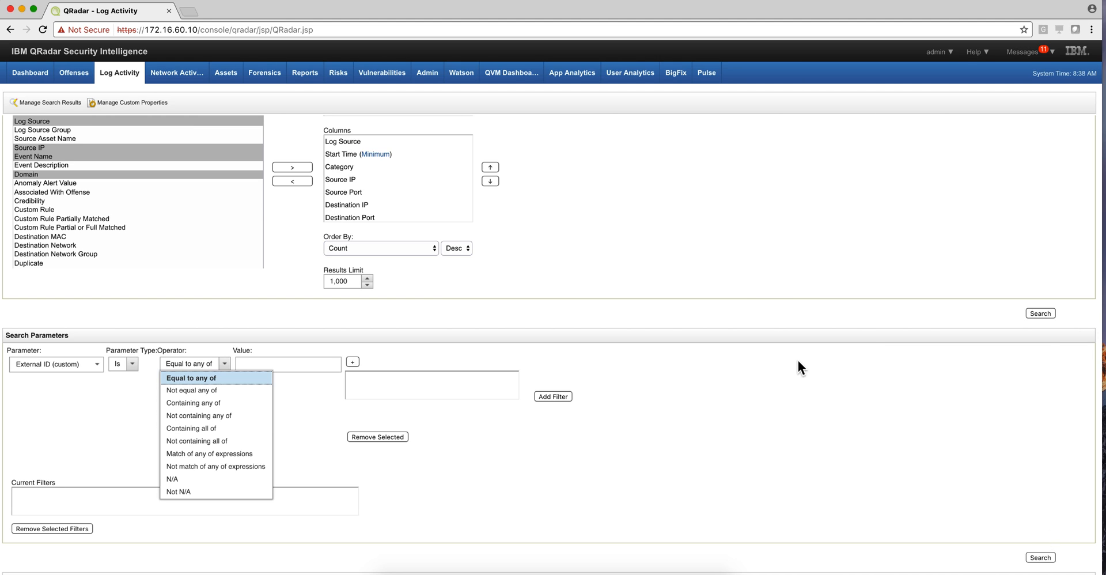
mouse_move(158, 165)
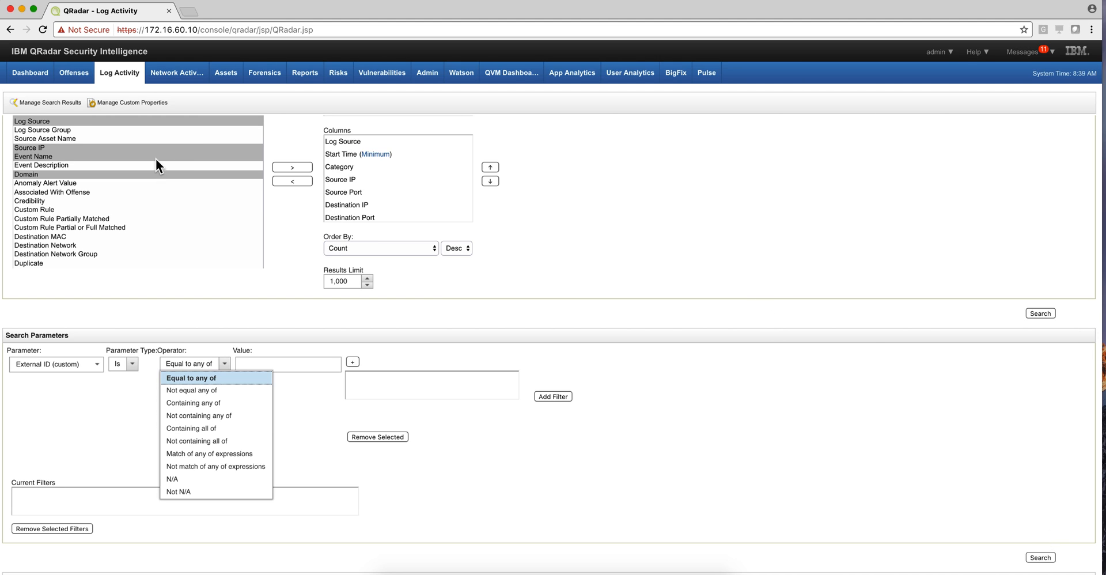
mouse_move(225, 112)
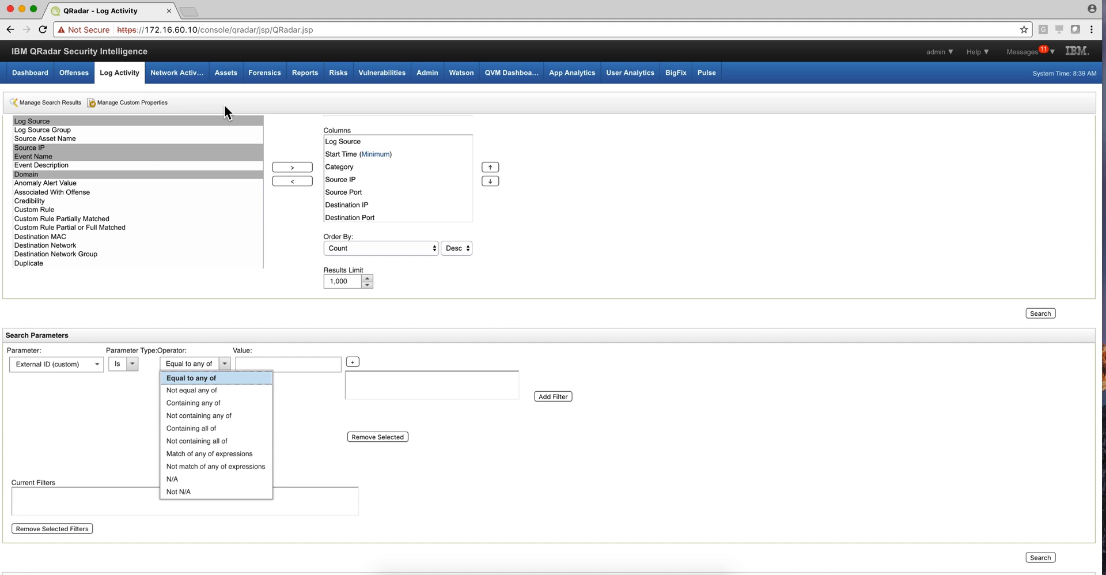
Handwrite API beside the ARIEL database cylinder in the whiteboard search-types diagram
click(119, 72)
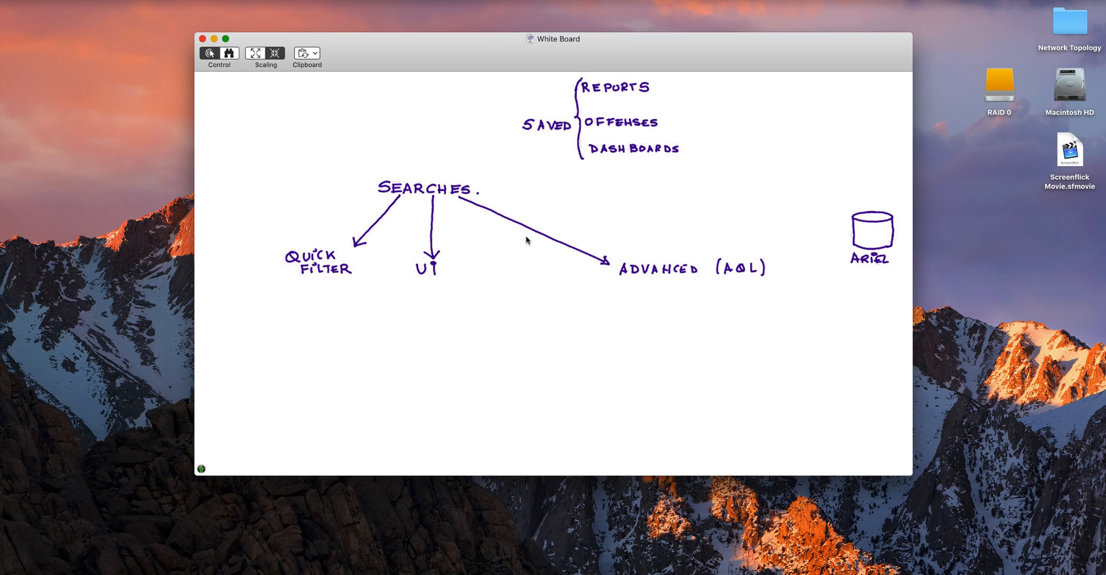
drag(788, 254, 797, 243)
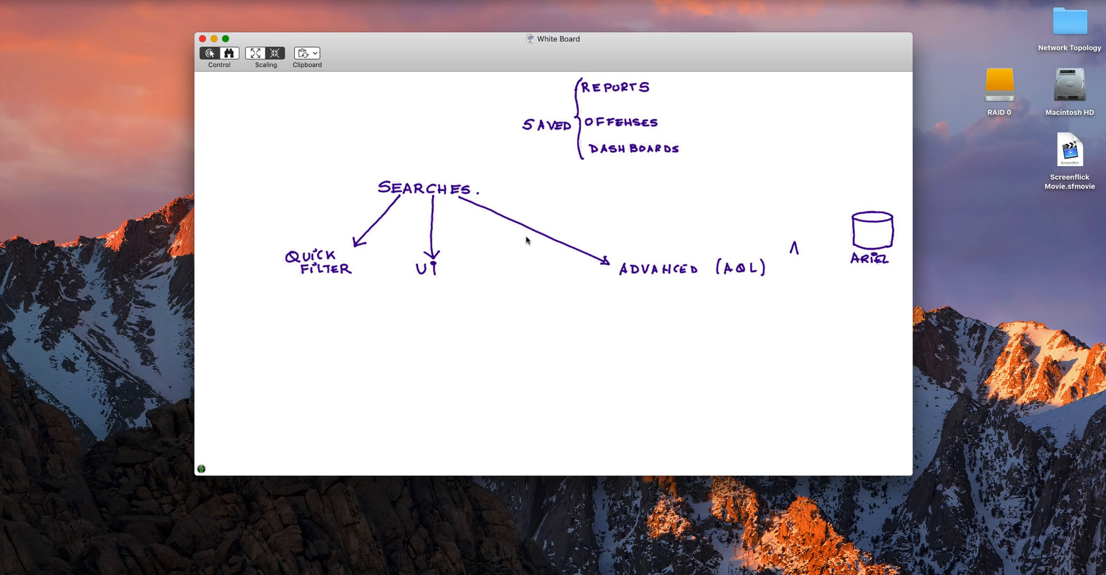
text(API)
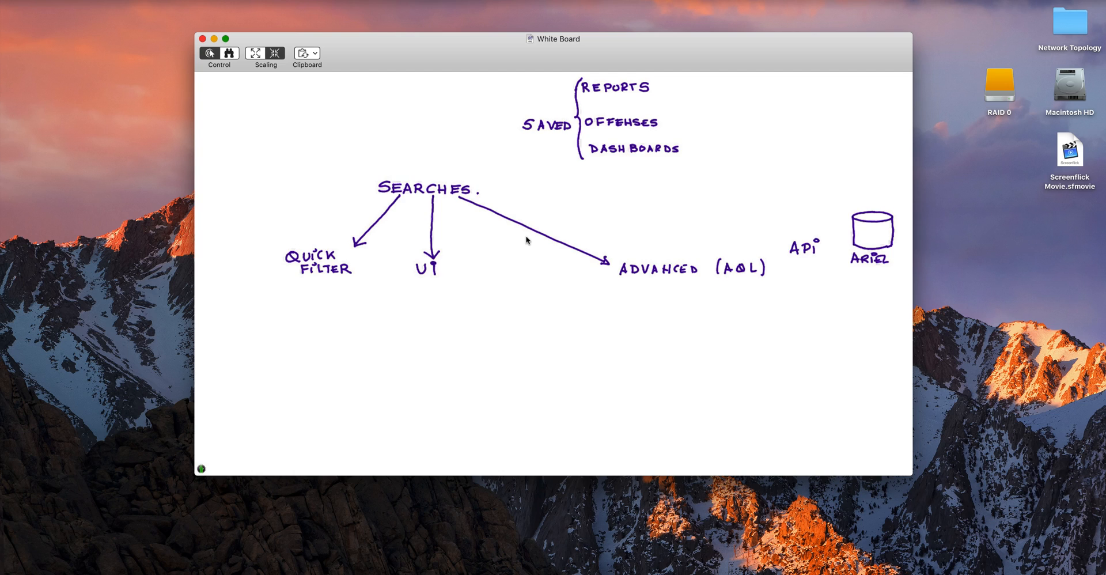